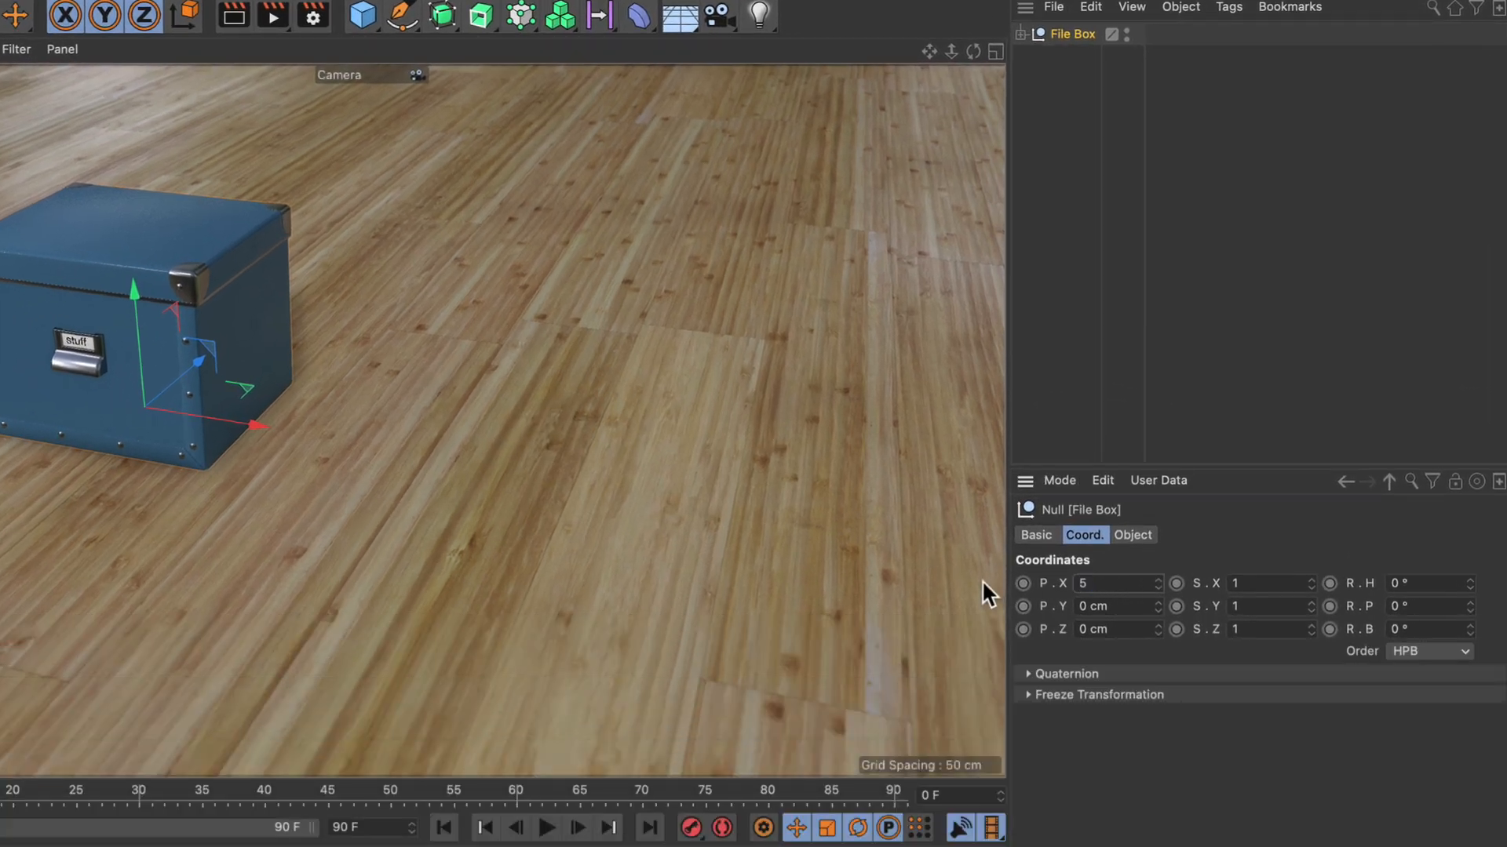
# - Enter 0, then 50/2, then 10*5 into the File Box's P.X field
pyautogui.write('0')
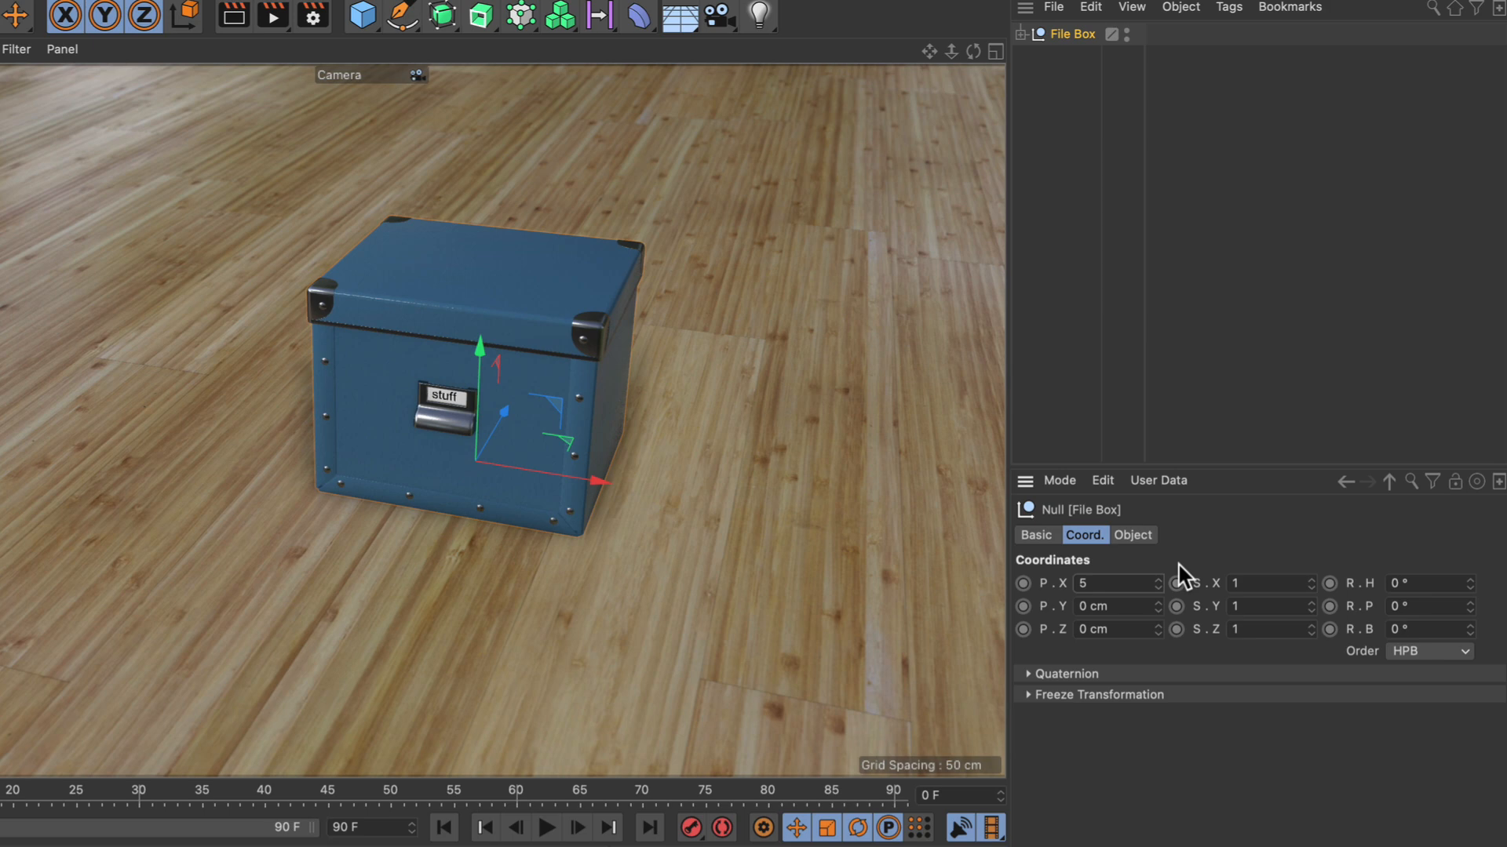
pyautogui.write('50/2')
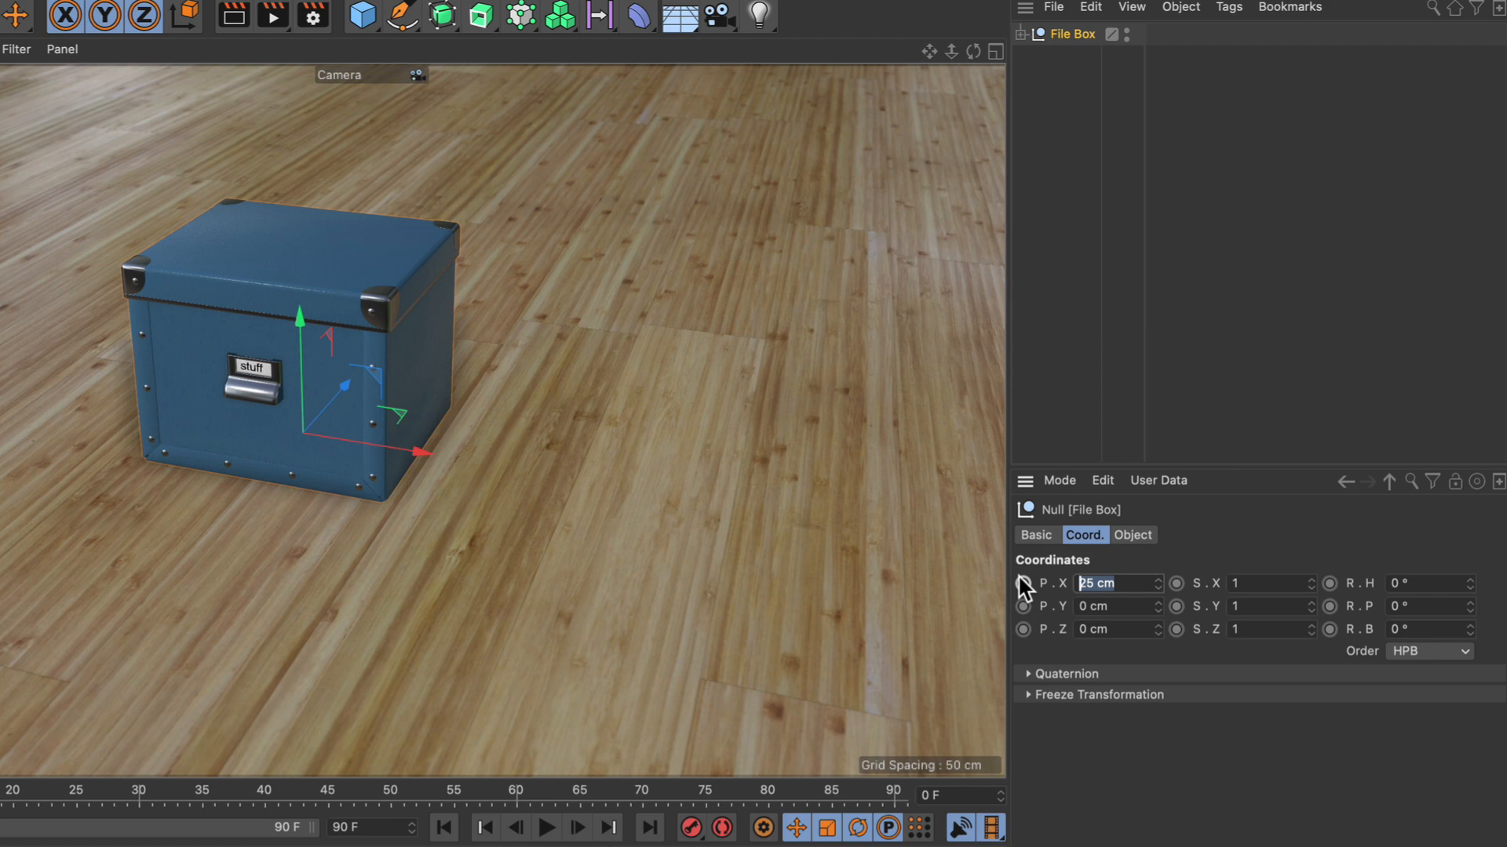
pyautogui.write('10*5')
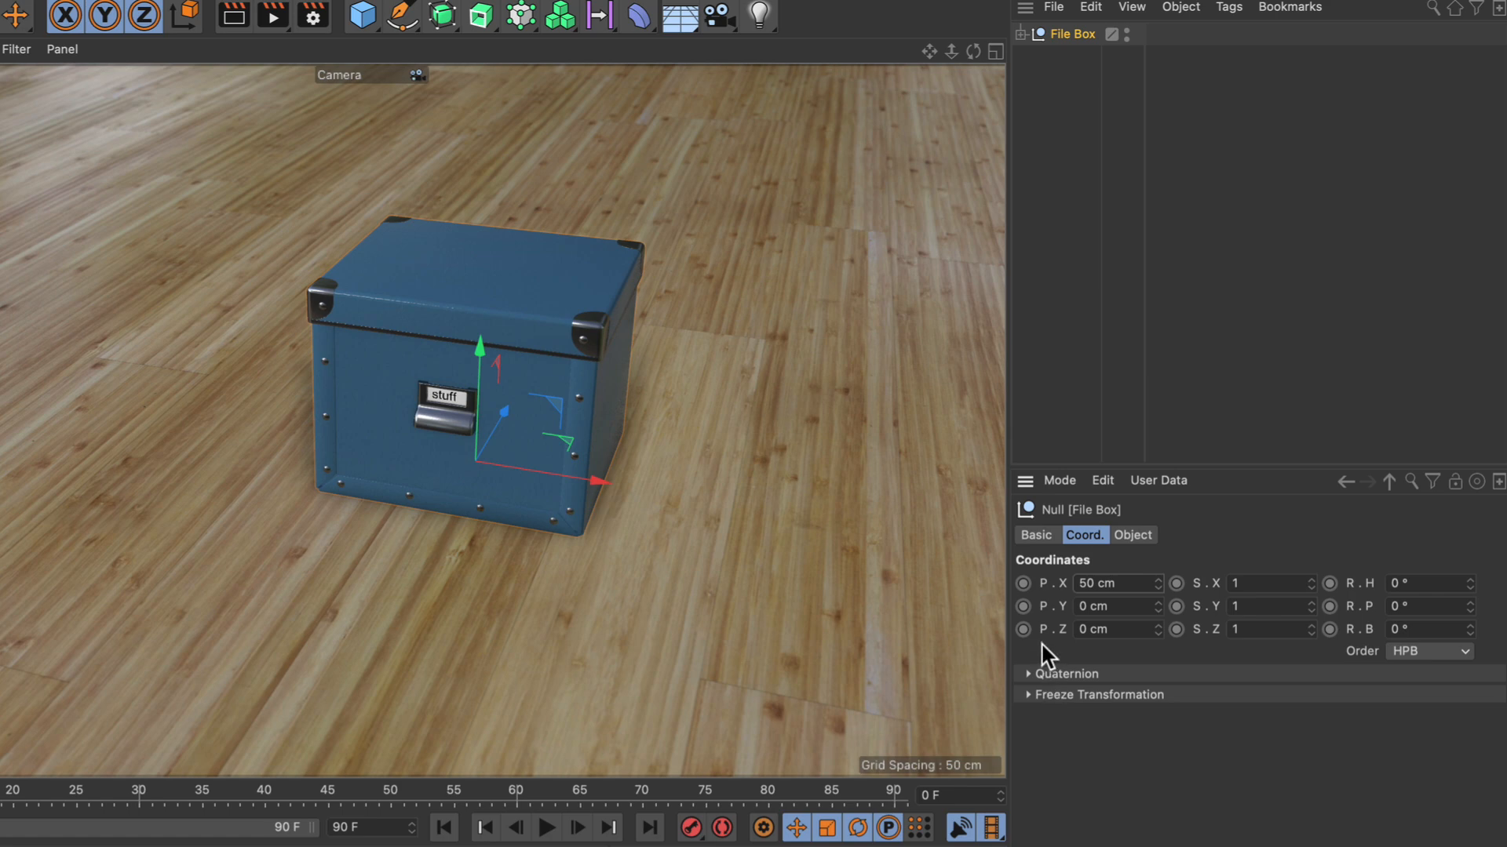
pyautogui.moveTo(1057, 600)
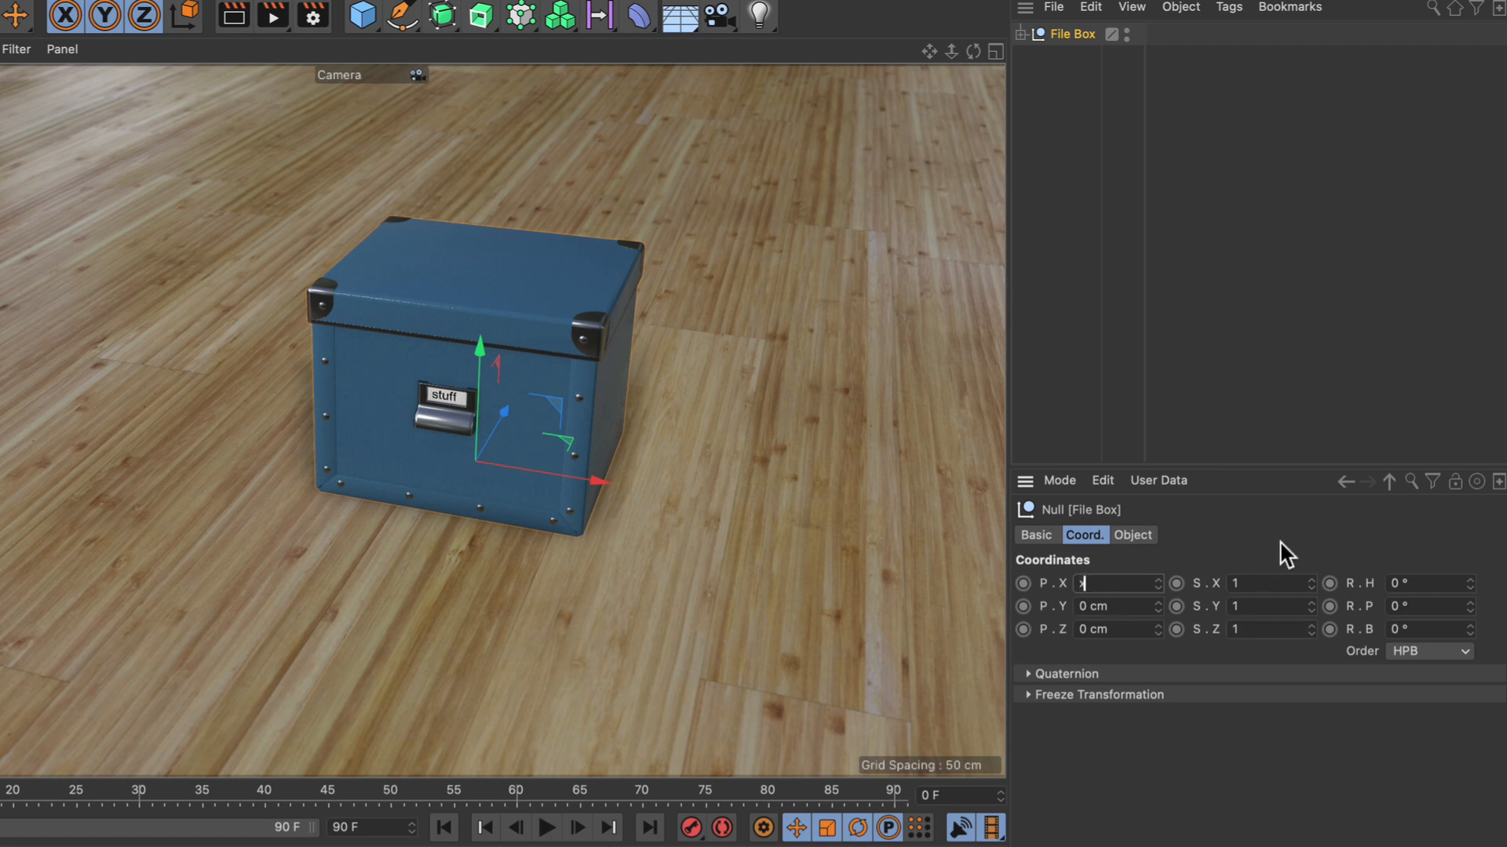
# - Reset the File Box's P.X to 0 cm with an expression using x
pyautogui.write('x')
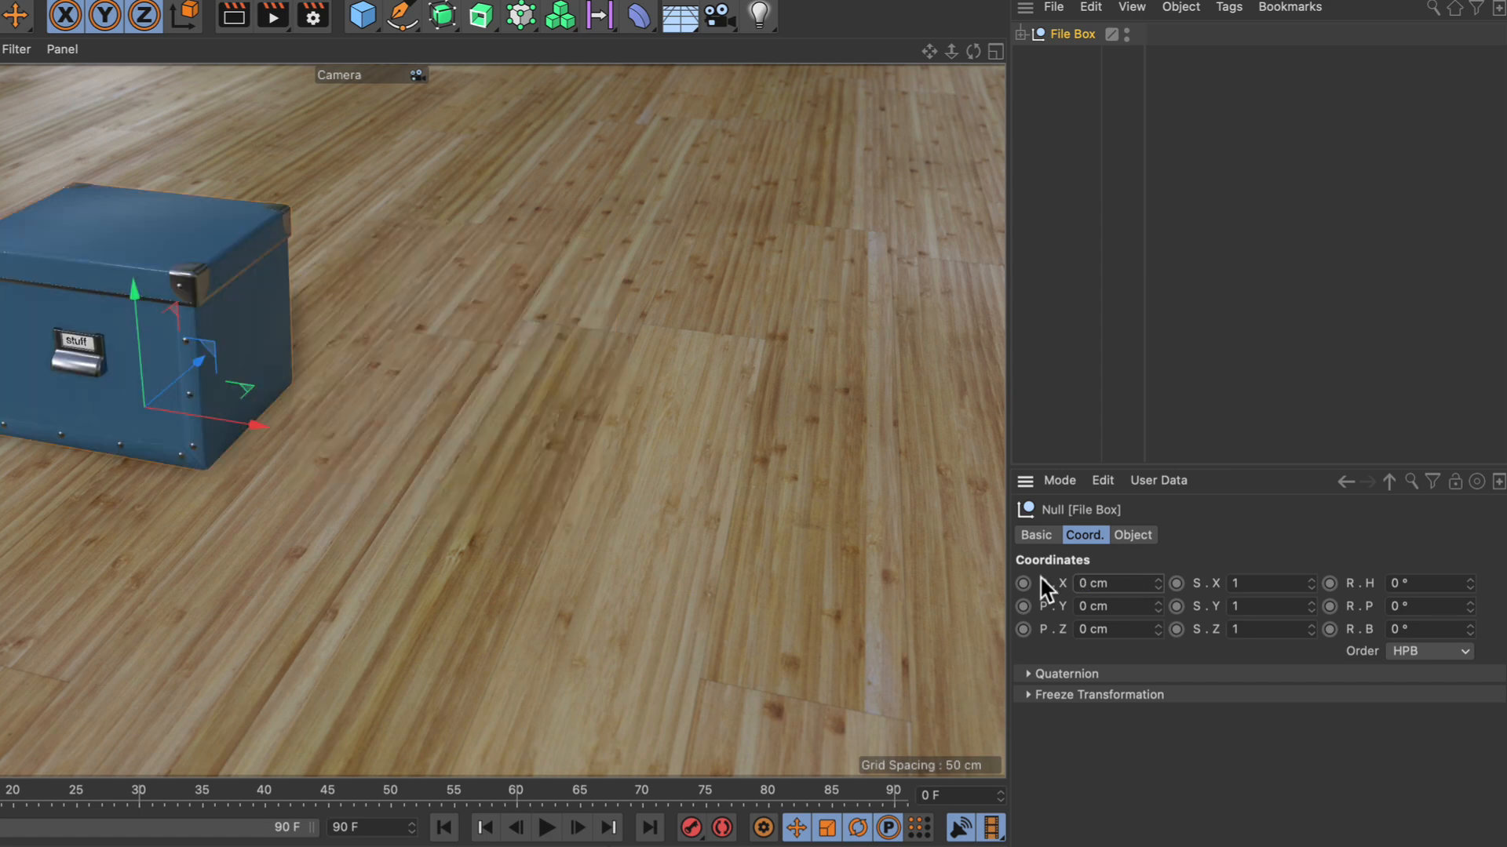
# - Open the Null Object Coordinates help page from the P.X field's context menu
pyautogui.rightClick(1047, 583)
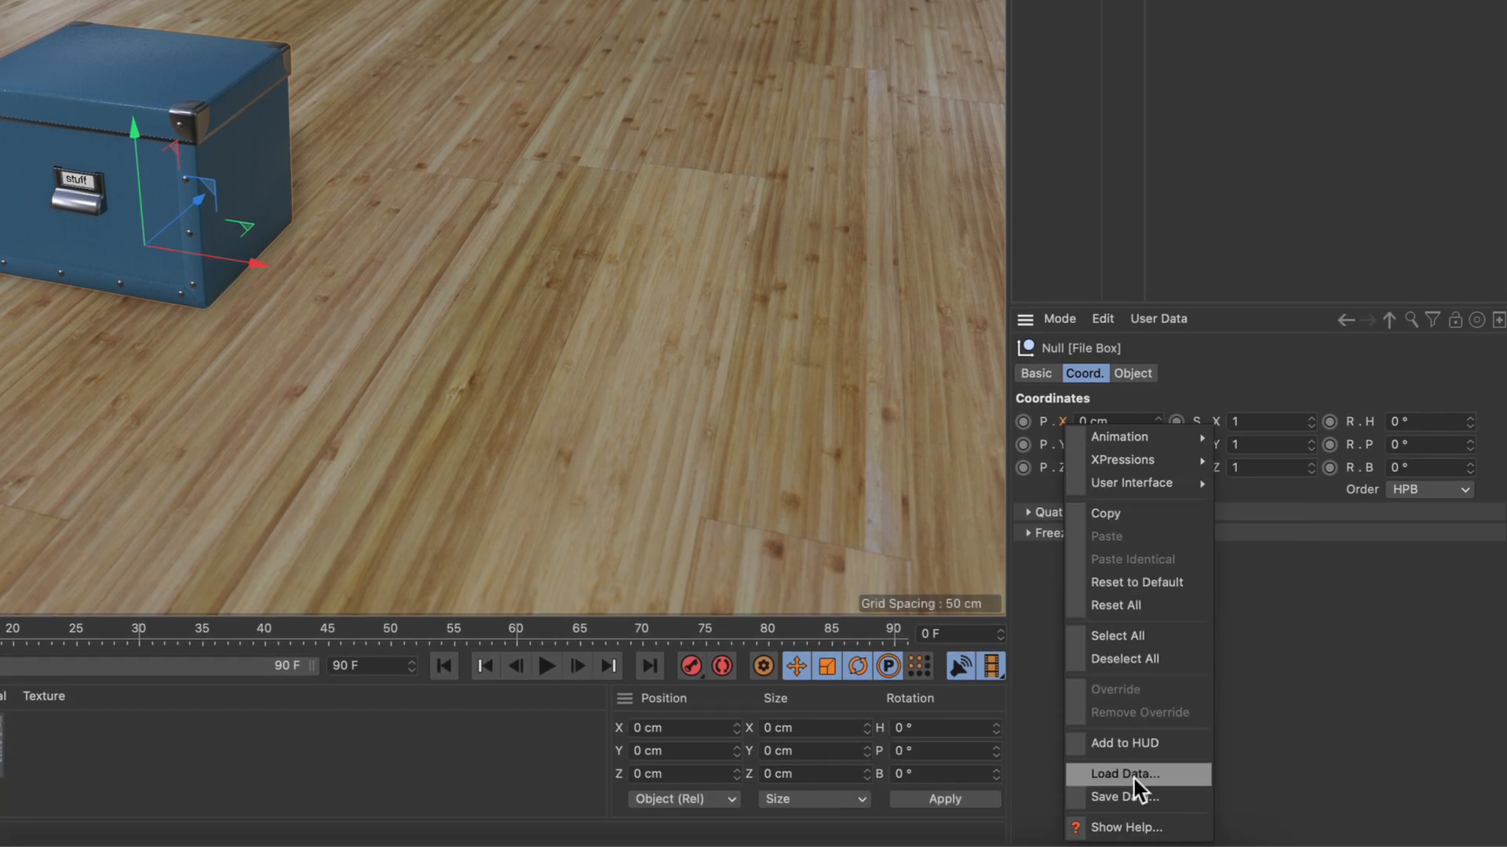
pyautogui.click(1126, 827)
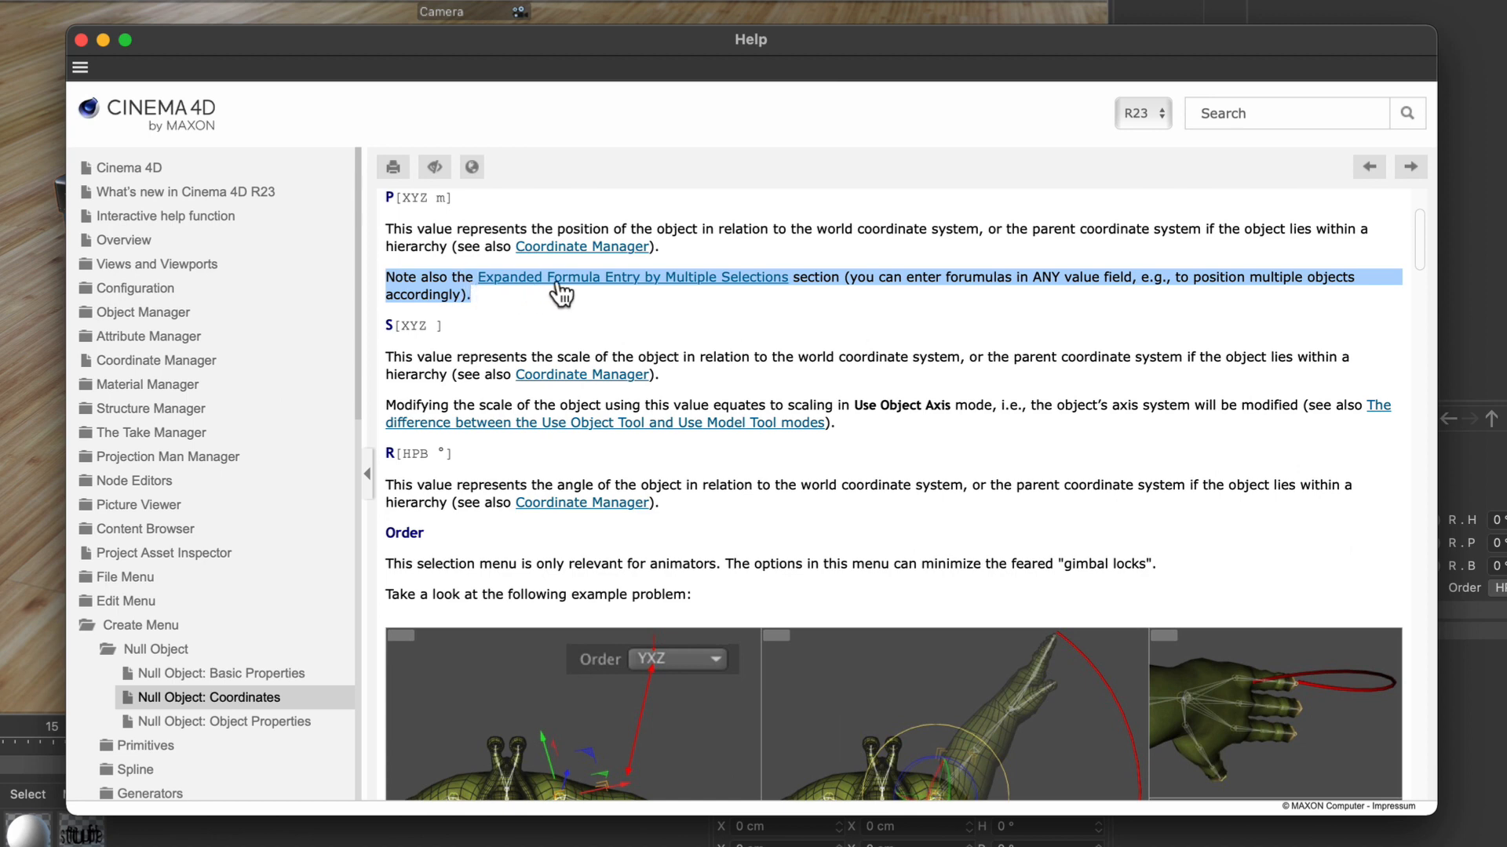
pyautogui.moveTo(814, 273)
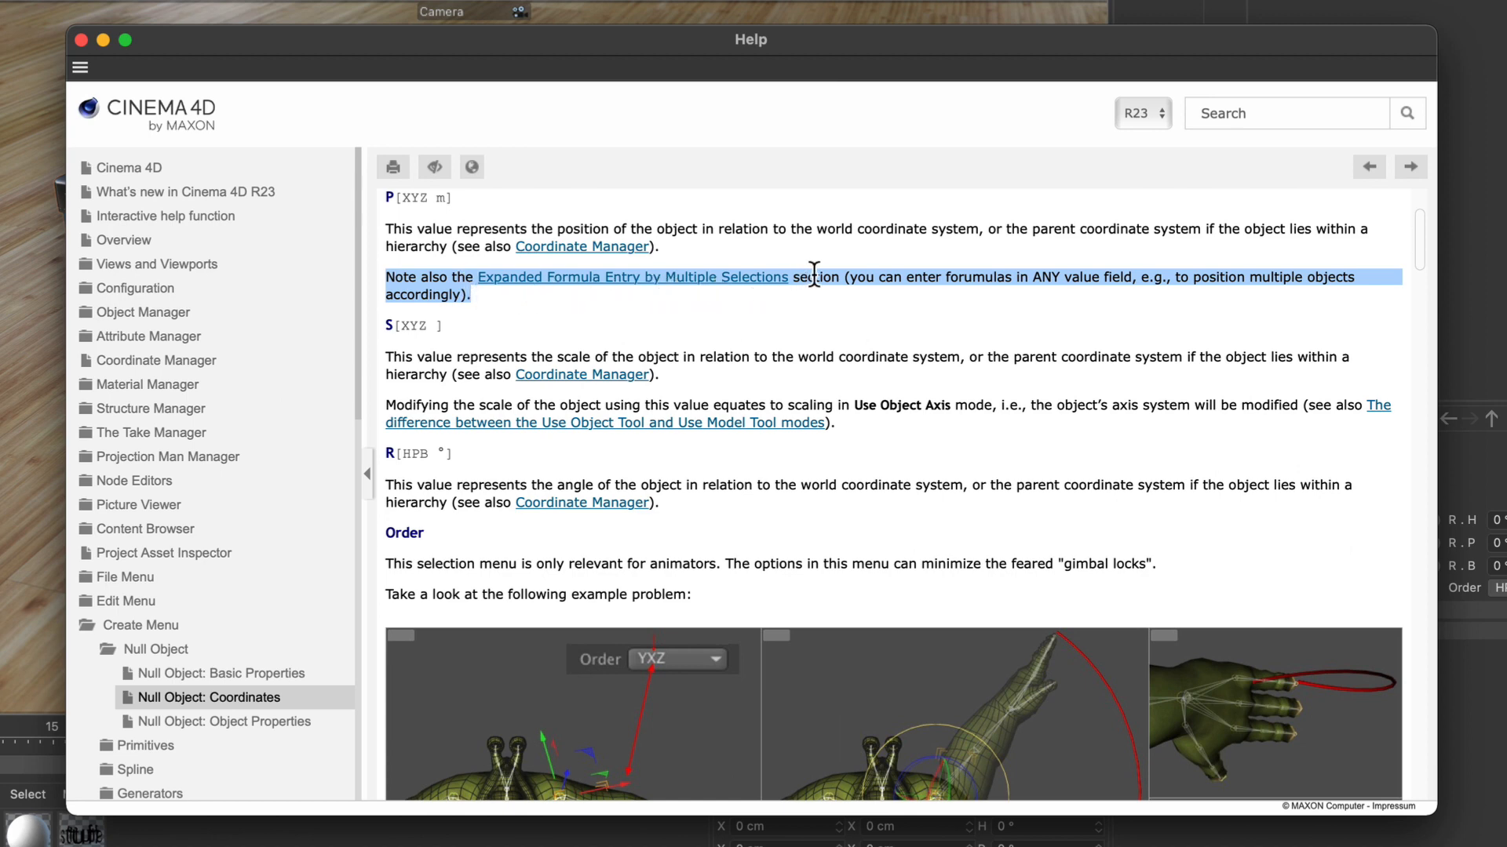
pyautogui.moveTo(659, 291)
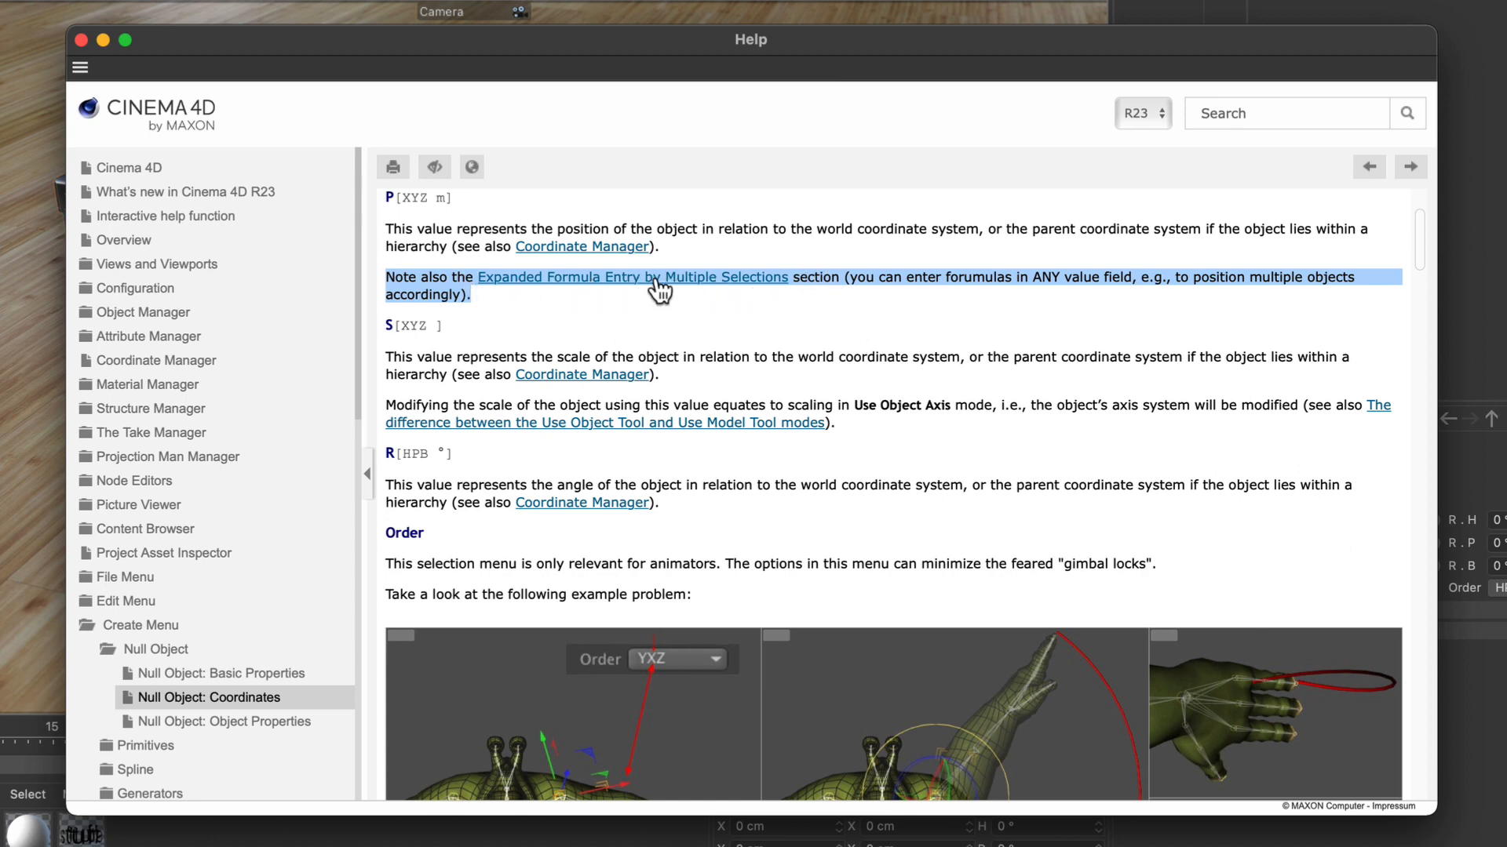
pyautogui.moveTo(863, 307)
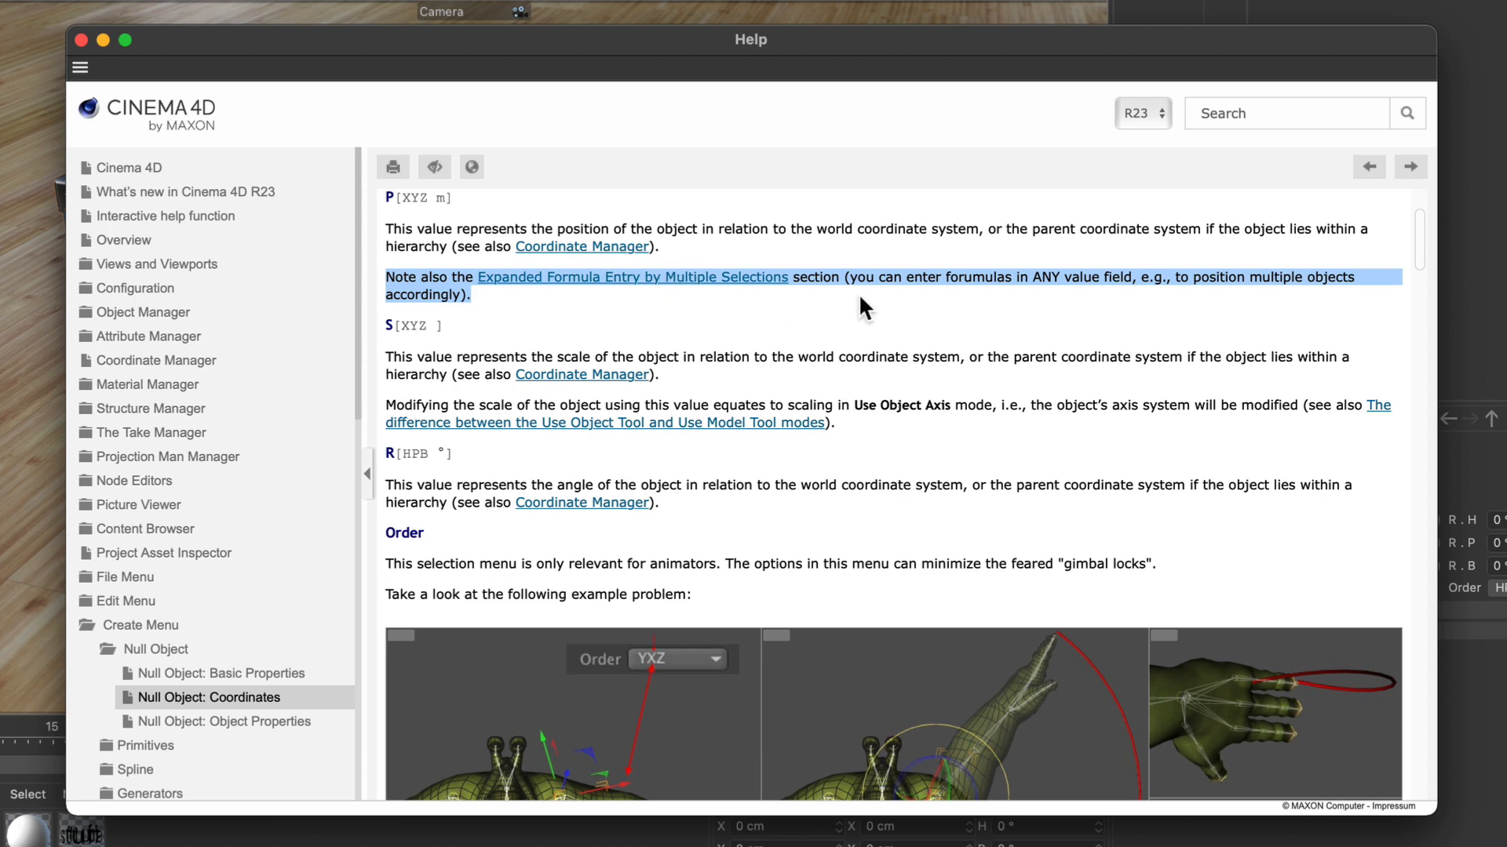
pyautogui.moveTo(1018, 284)
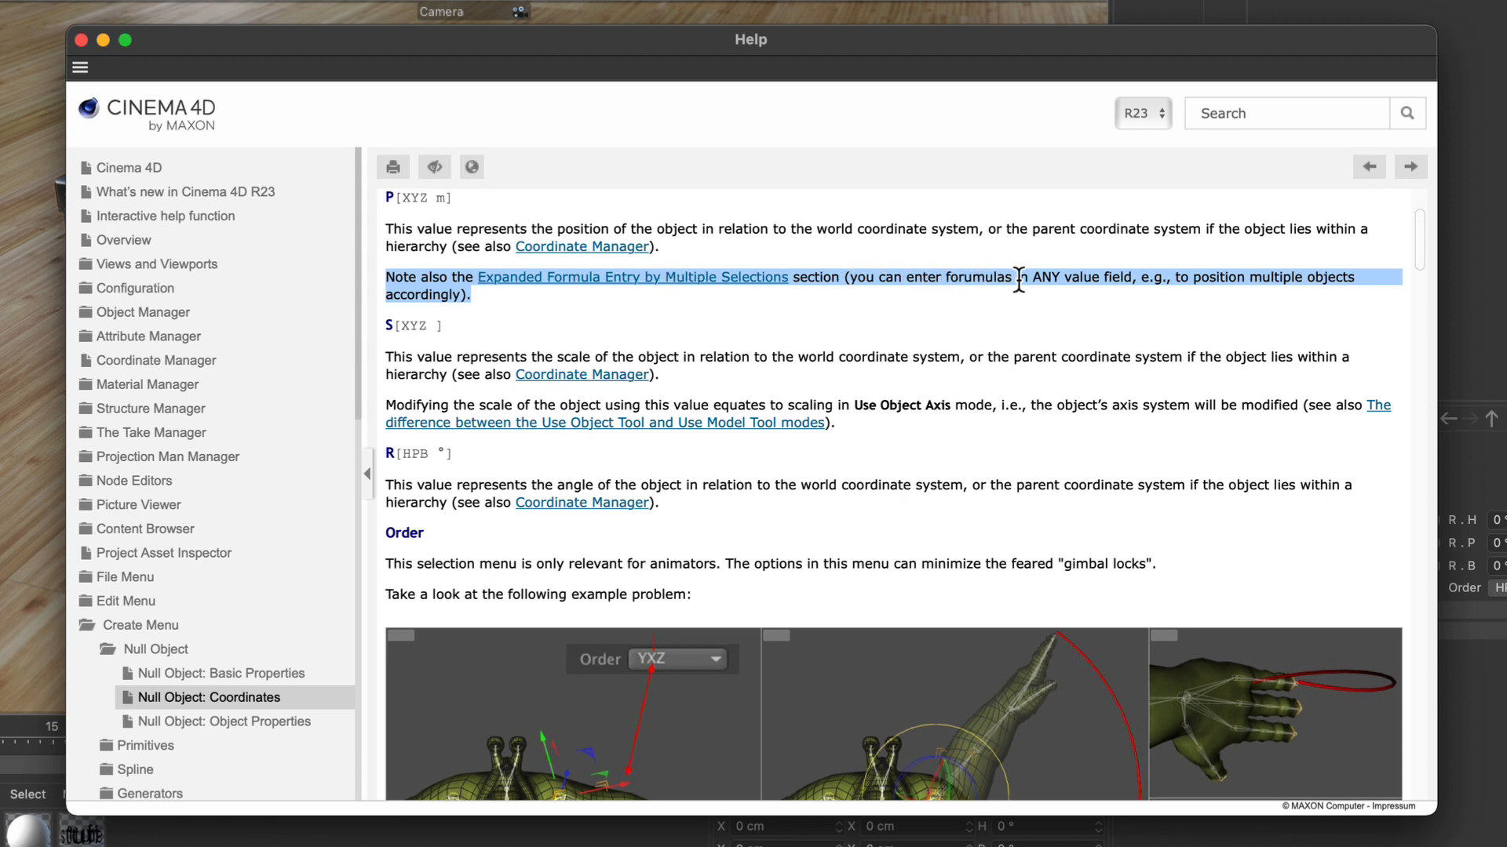
pyautogui.moveTo(1091, 279)
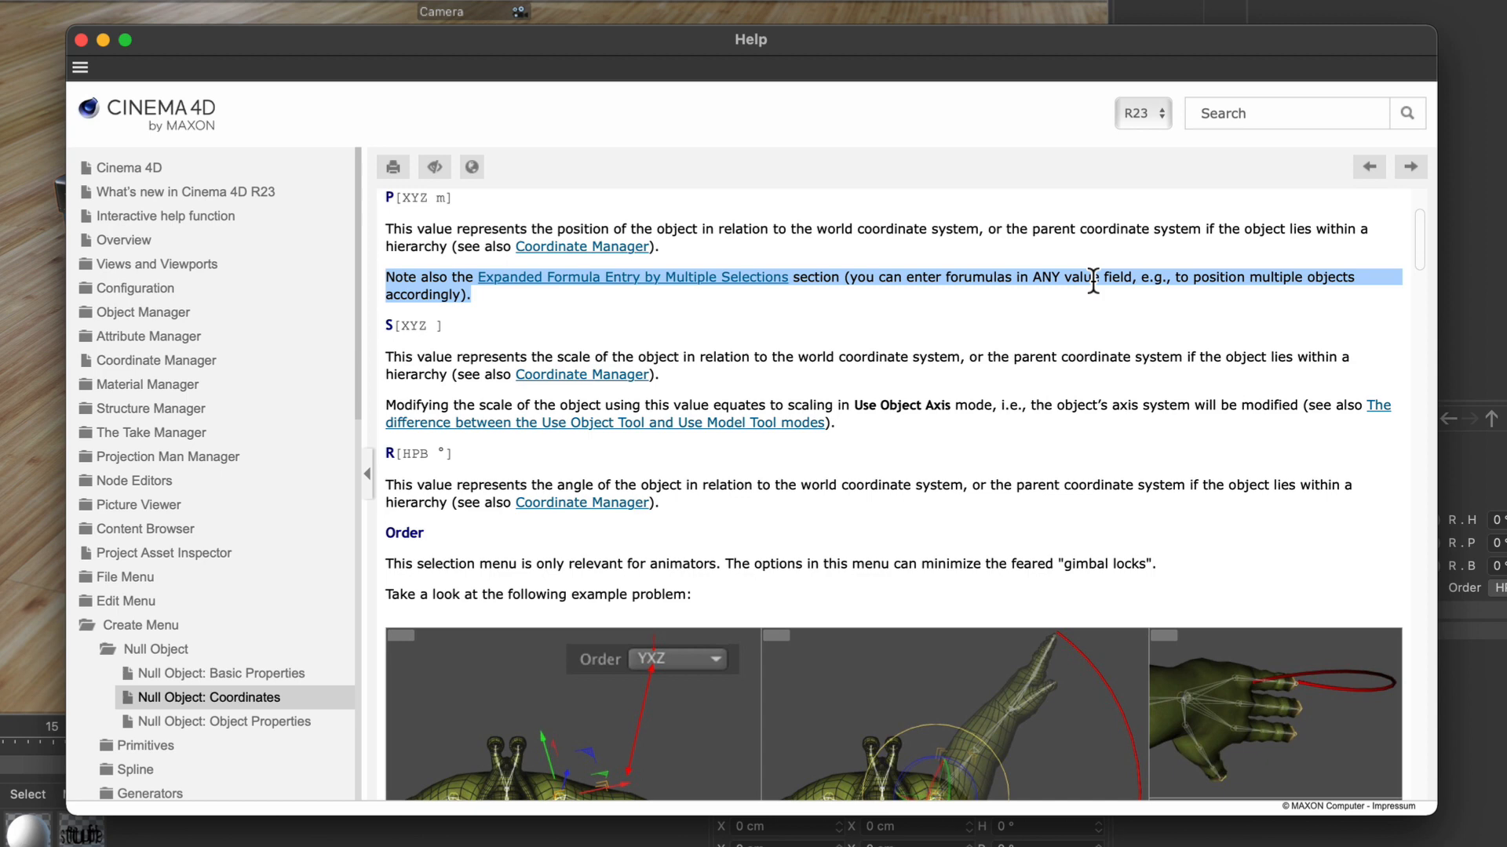
pyautogui.moveTo(1213, 298)
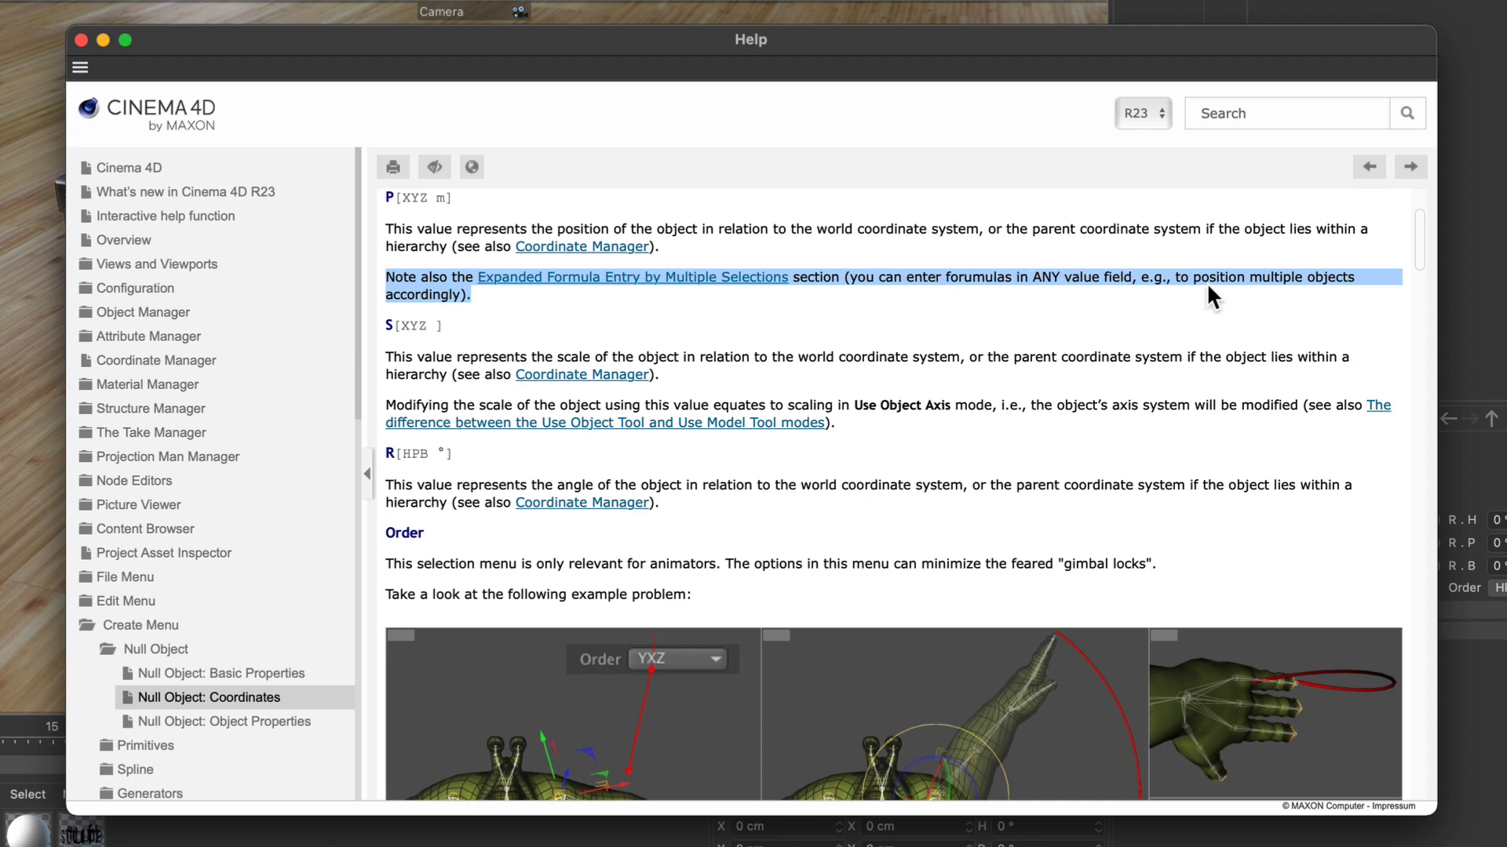
pyautogui.moveTo(598, 305)
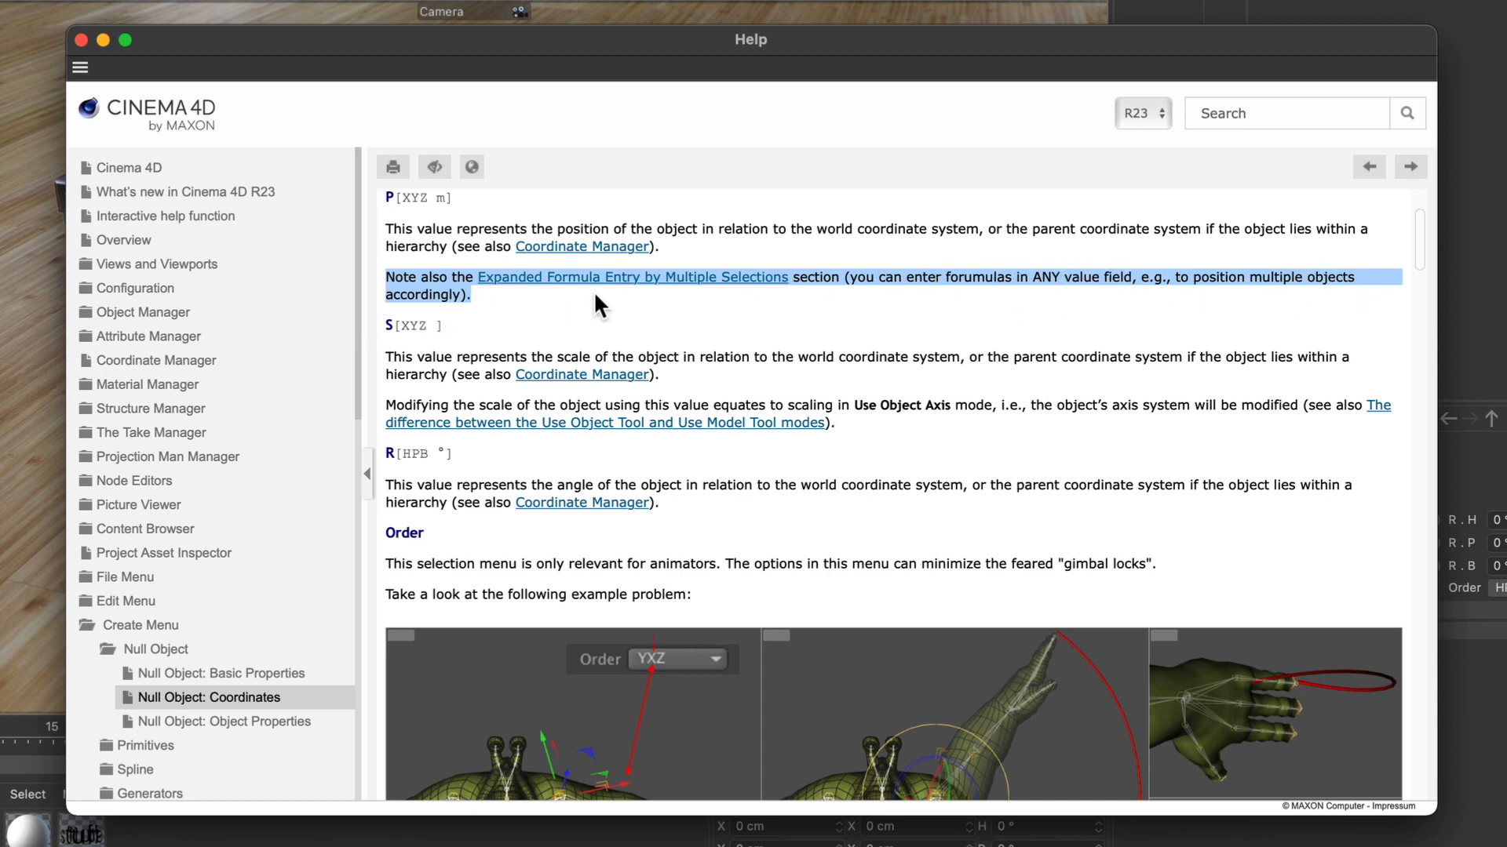
pyautogui.moveTo(672, 291)
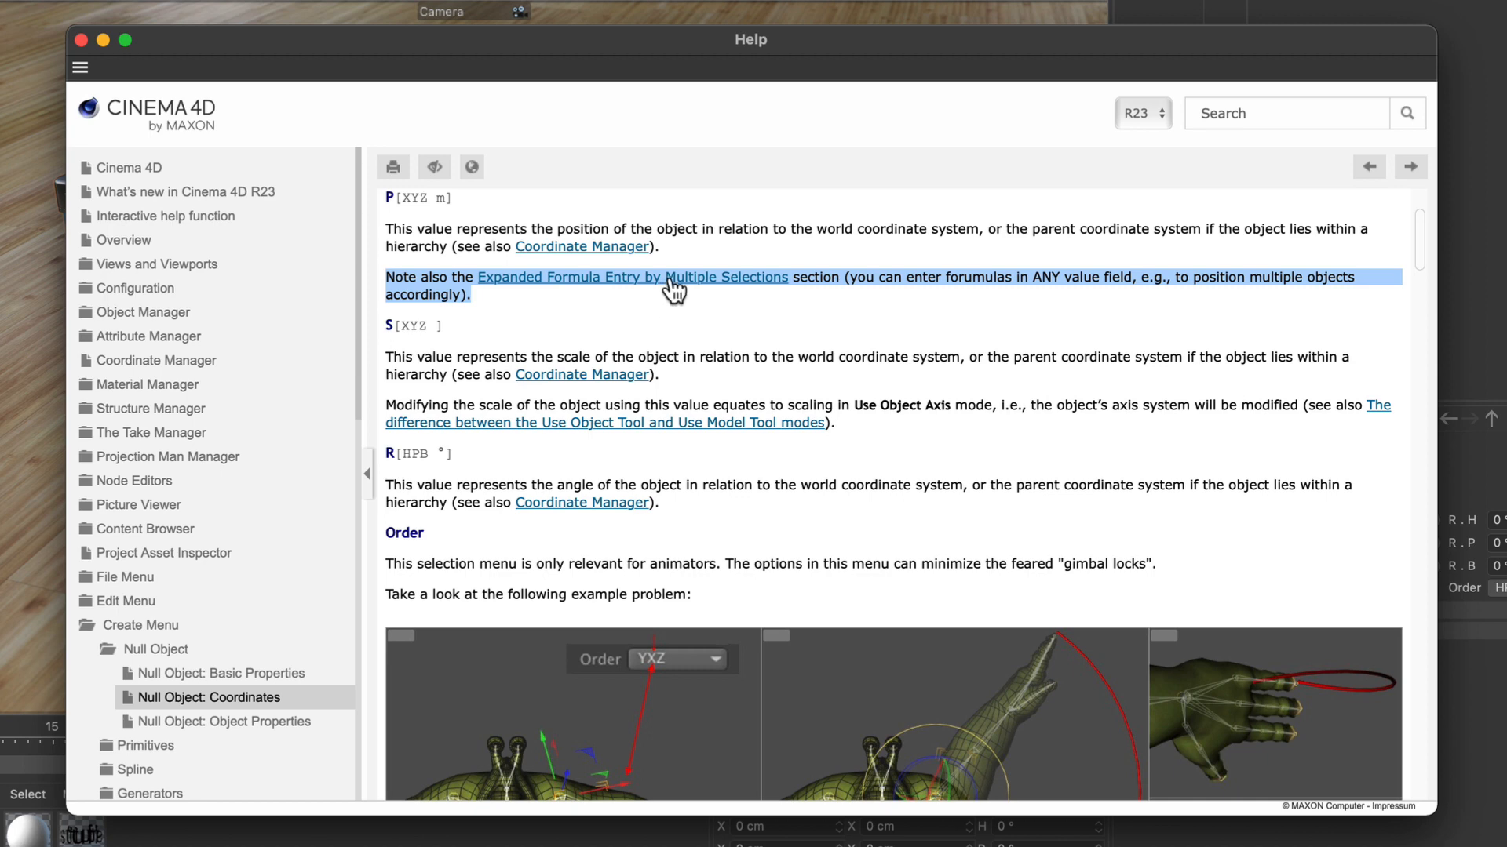
# - Read the Multiple Selections formula section, highlight the num variable, and close Help
pyautogui.click(632, 277)
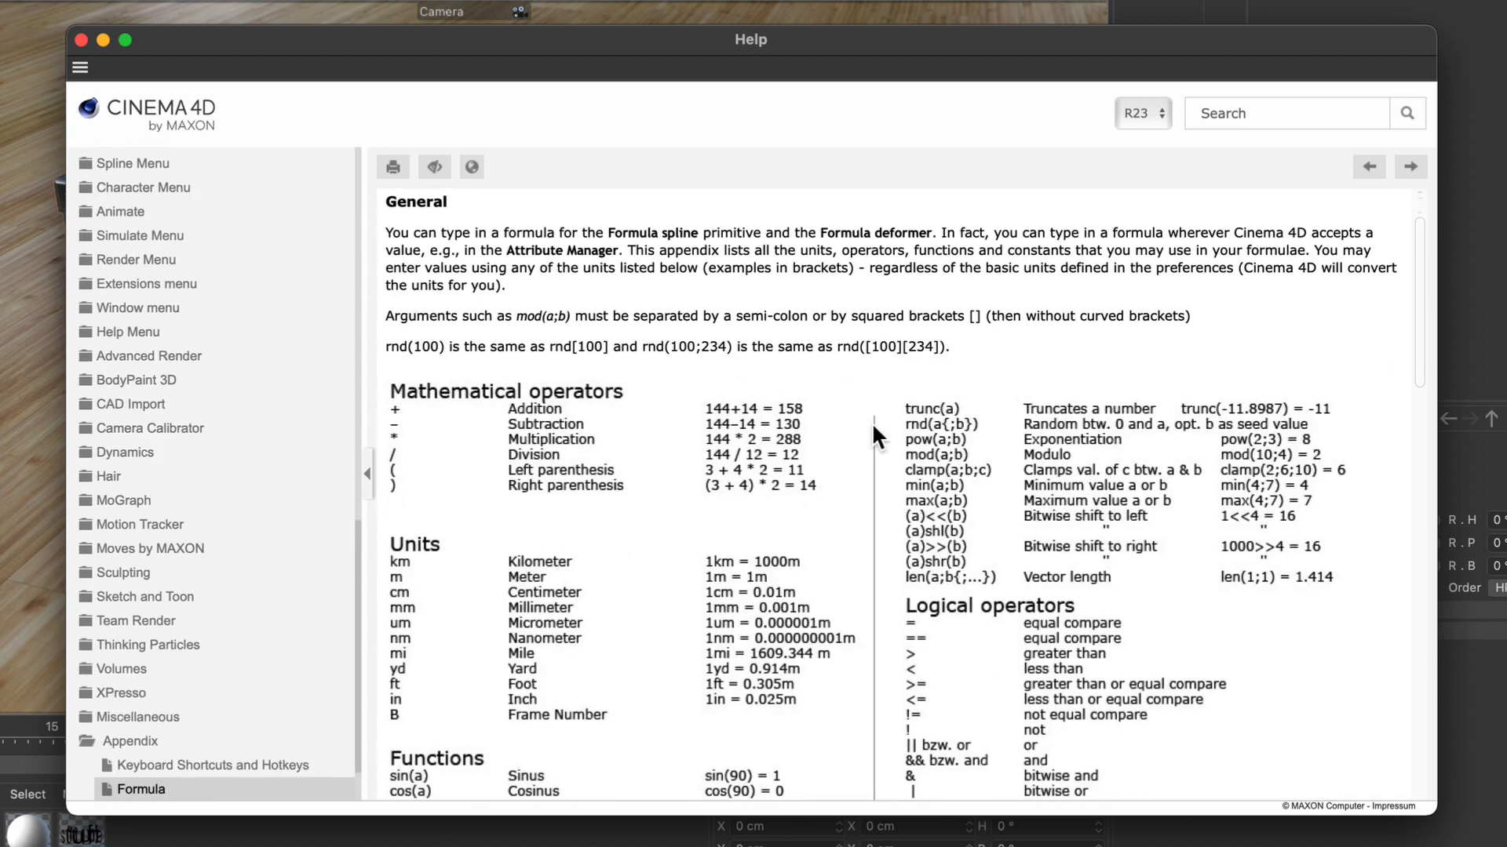
pyautogui.scroll(-3)
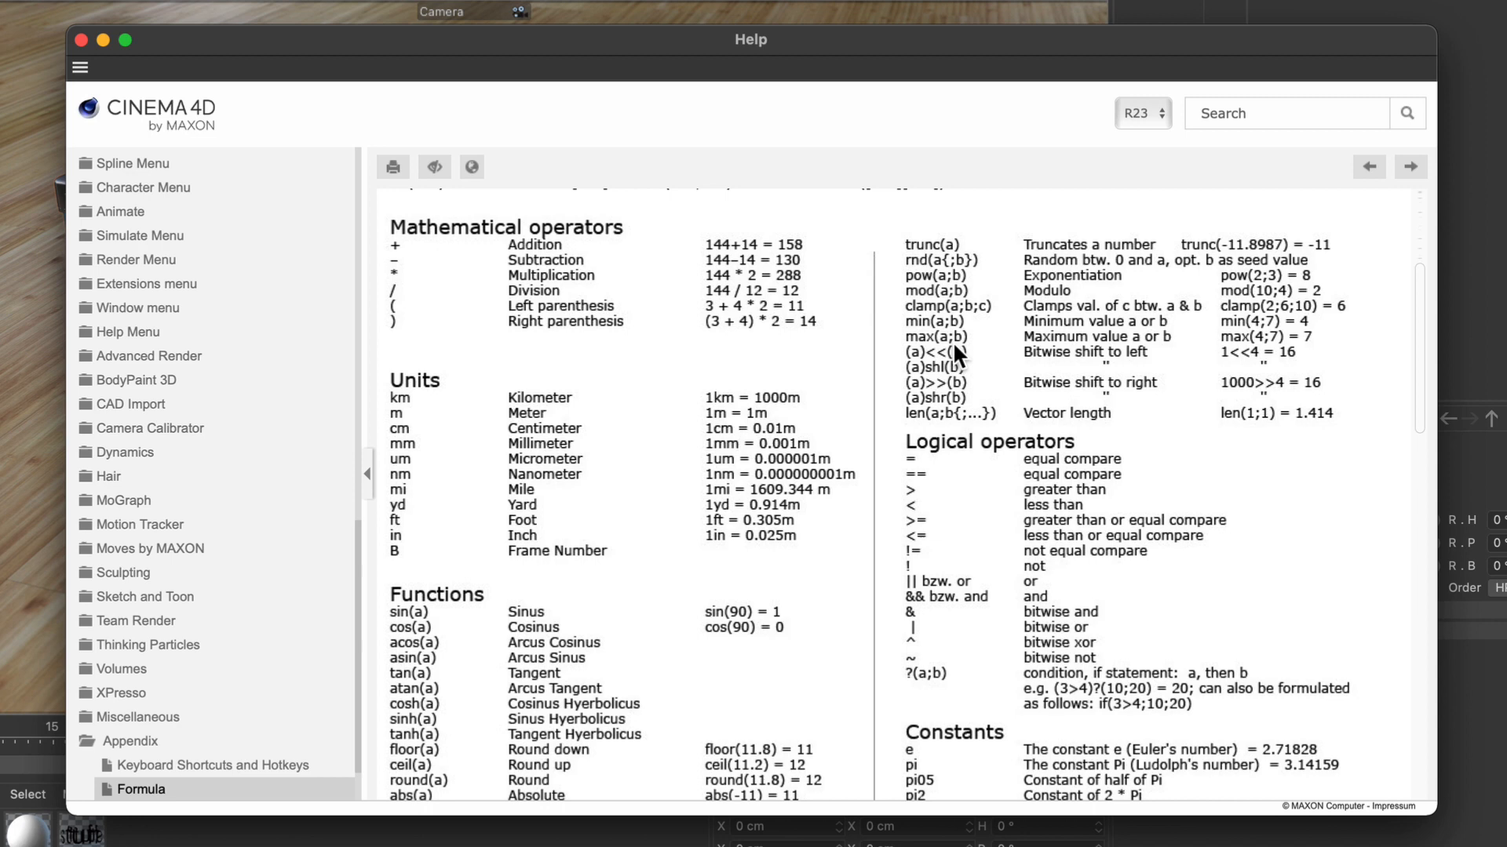
pyautogui.scroll(-3)
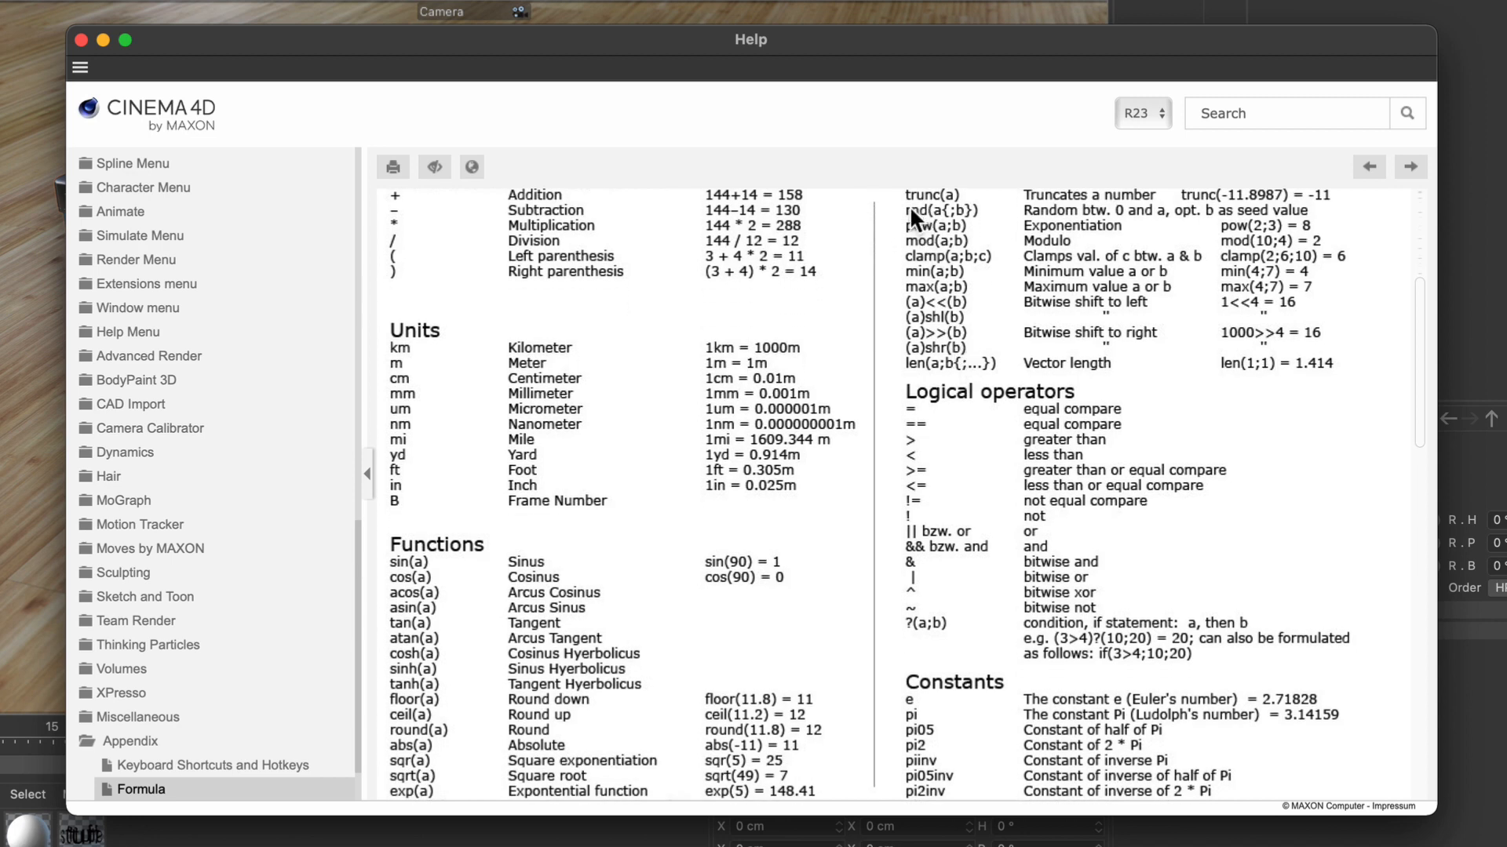
pyautogui.moveTo(749, 442)
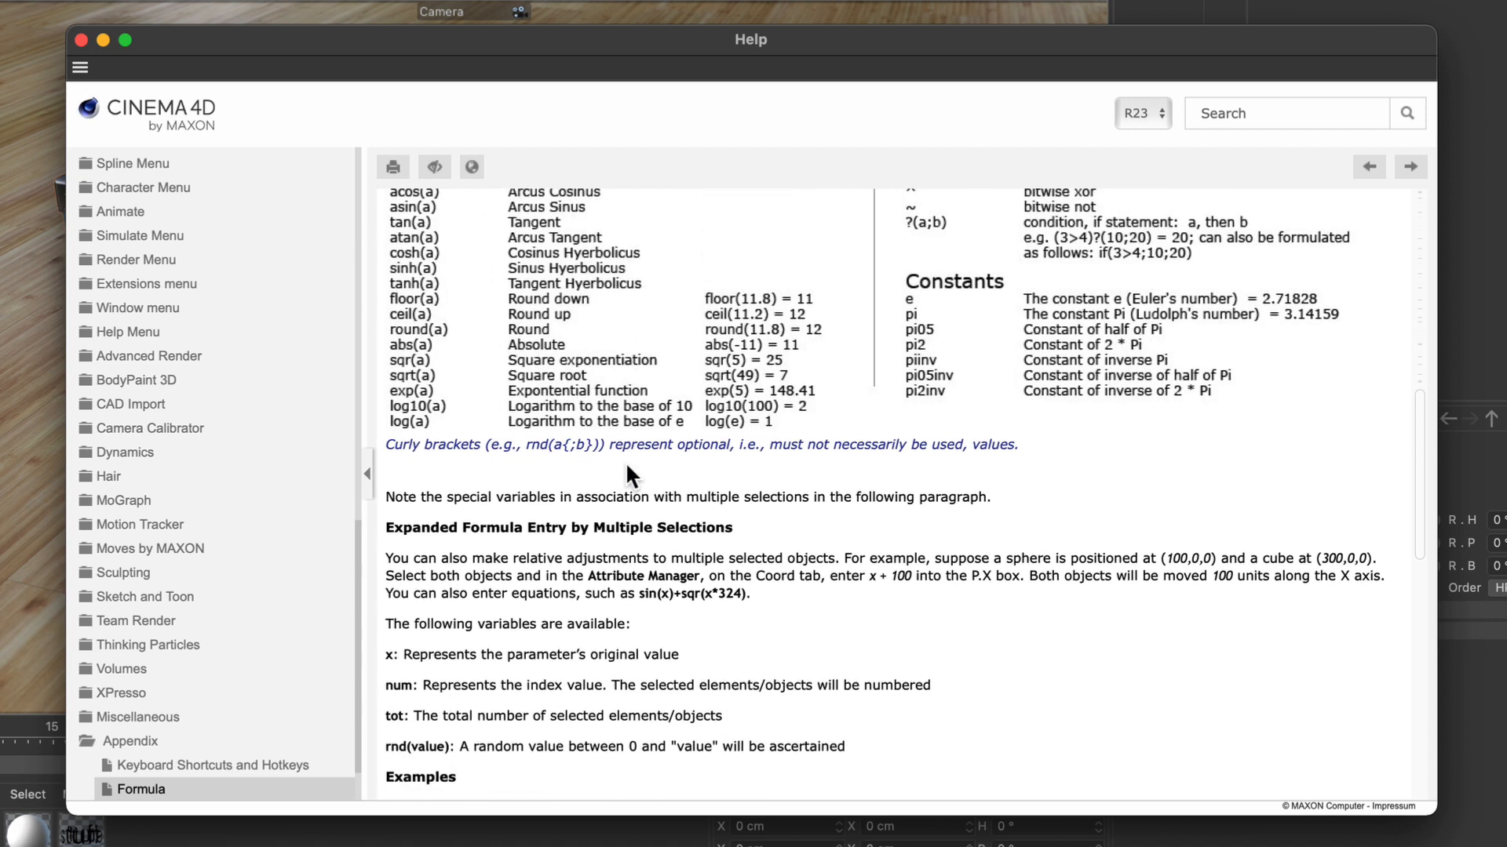
pyautogui.scroll(-3)
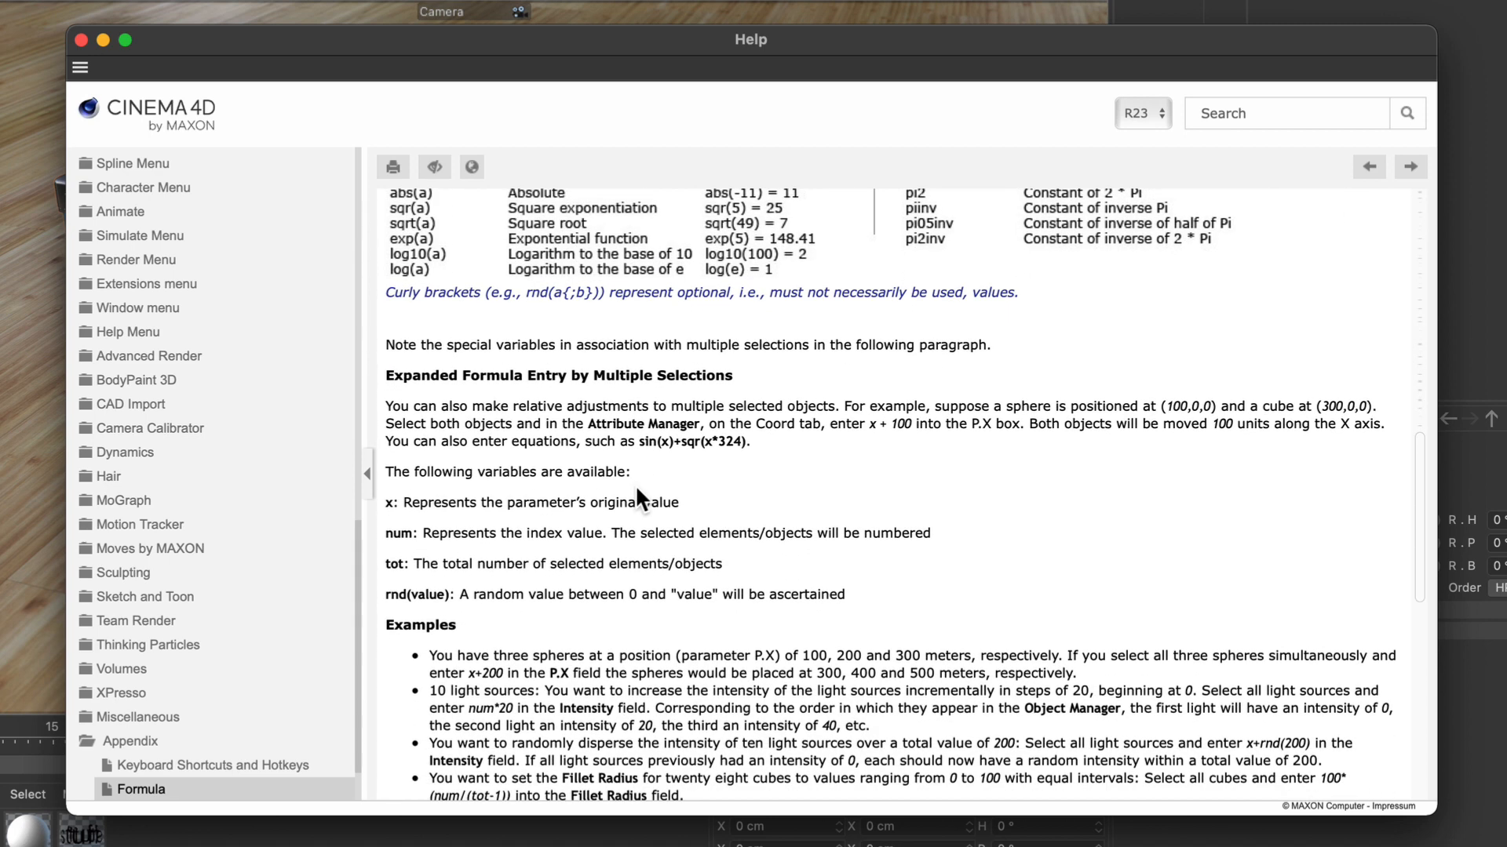
pyautogui.scroll(-3)
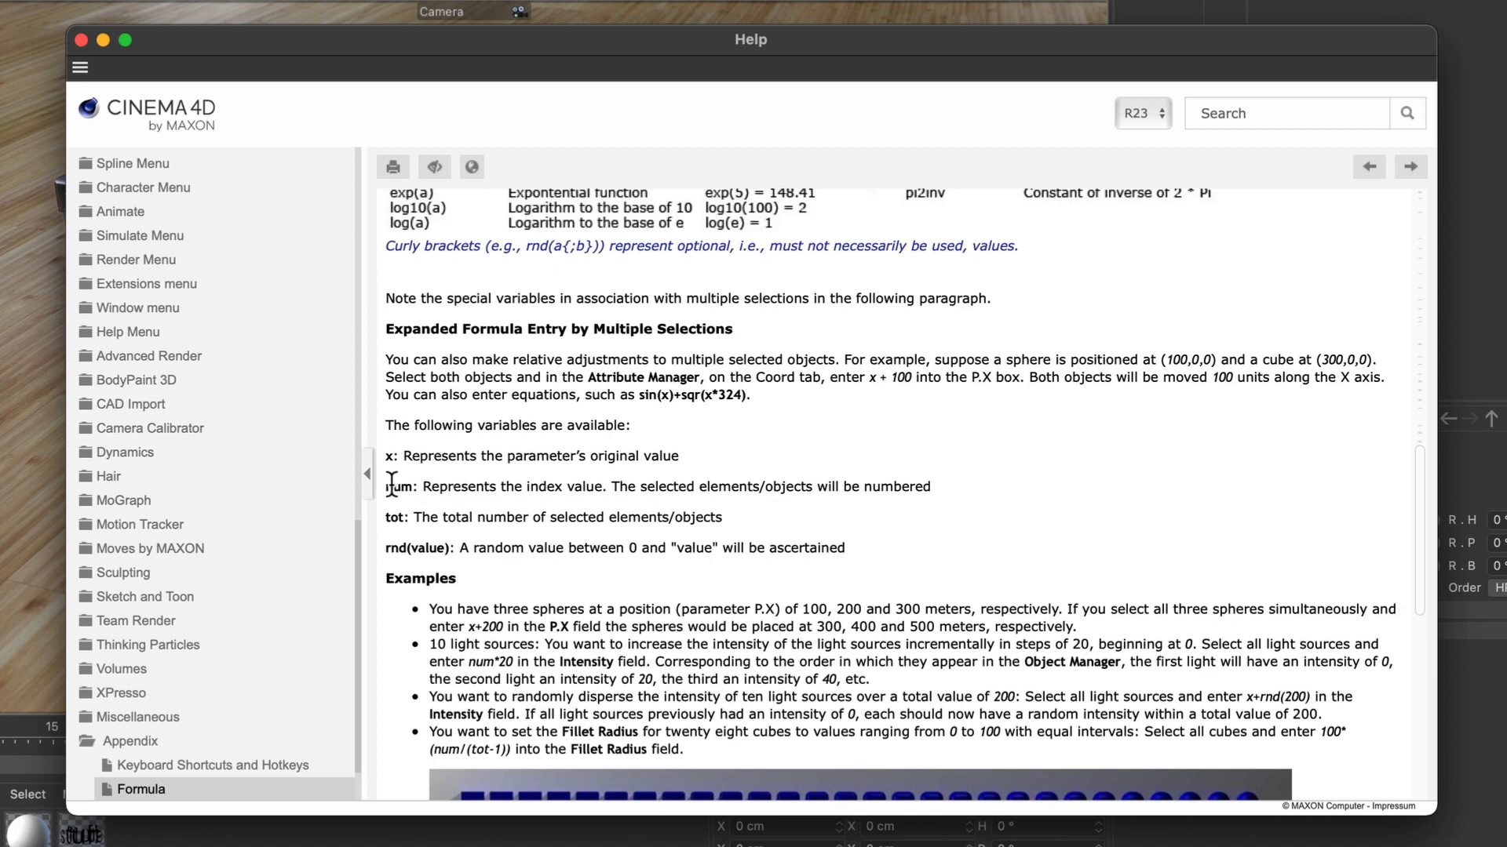
pyautogui.doubleClick(398, 487)
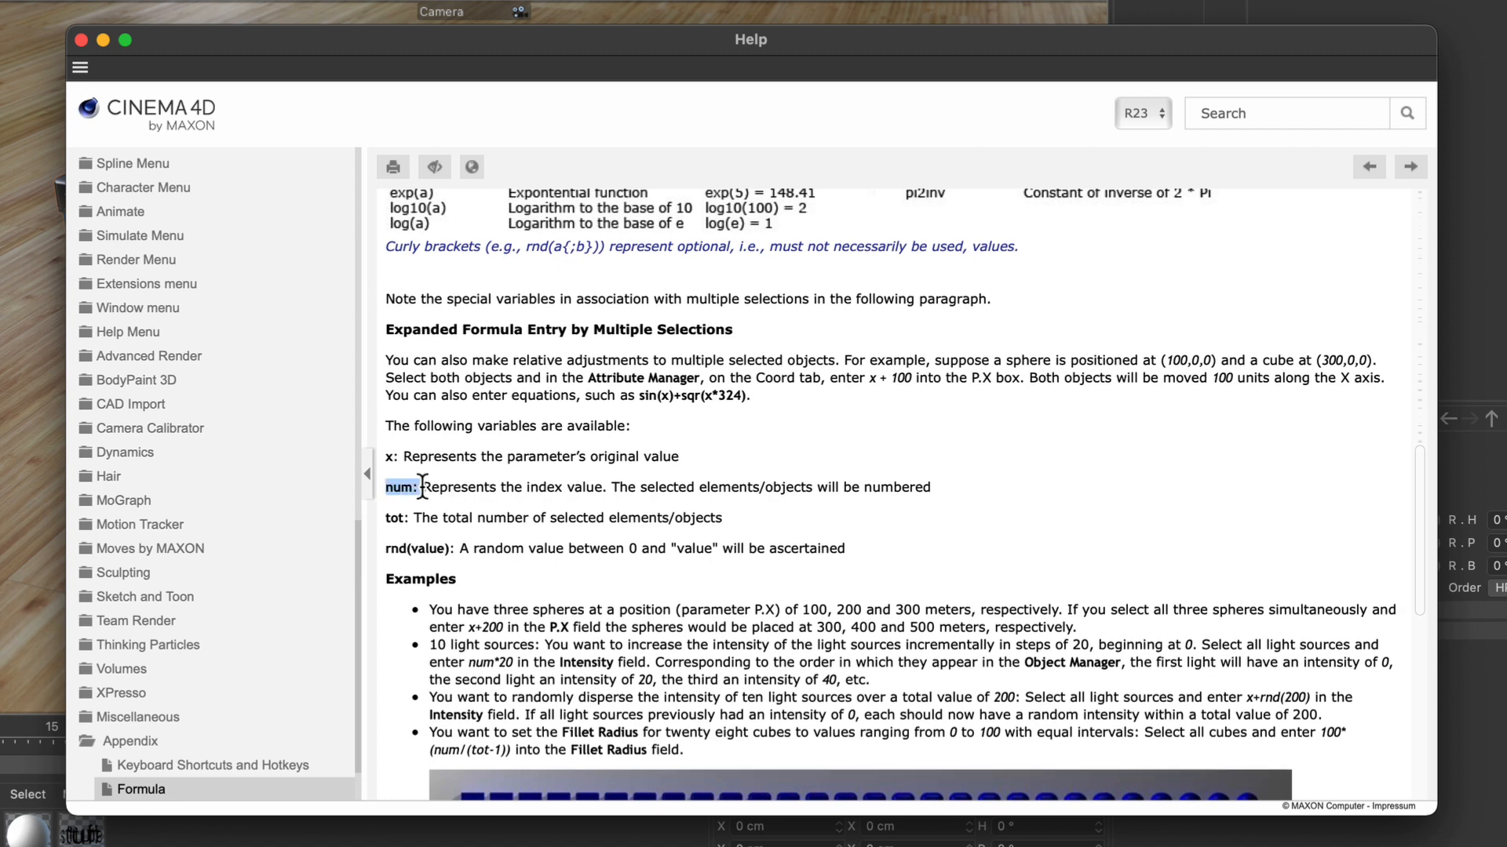
pyautogui.click(82, 39)
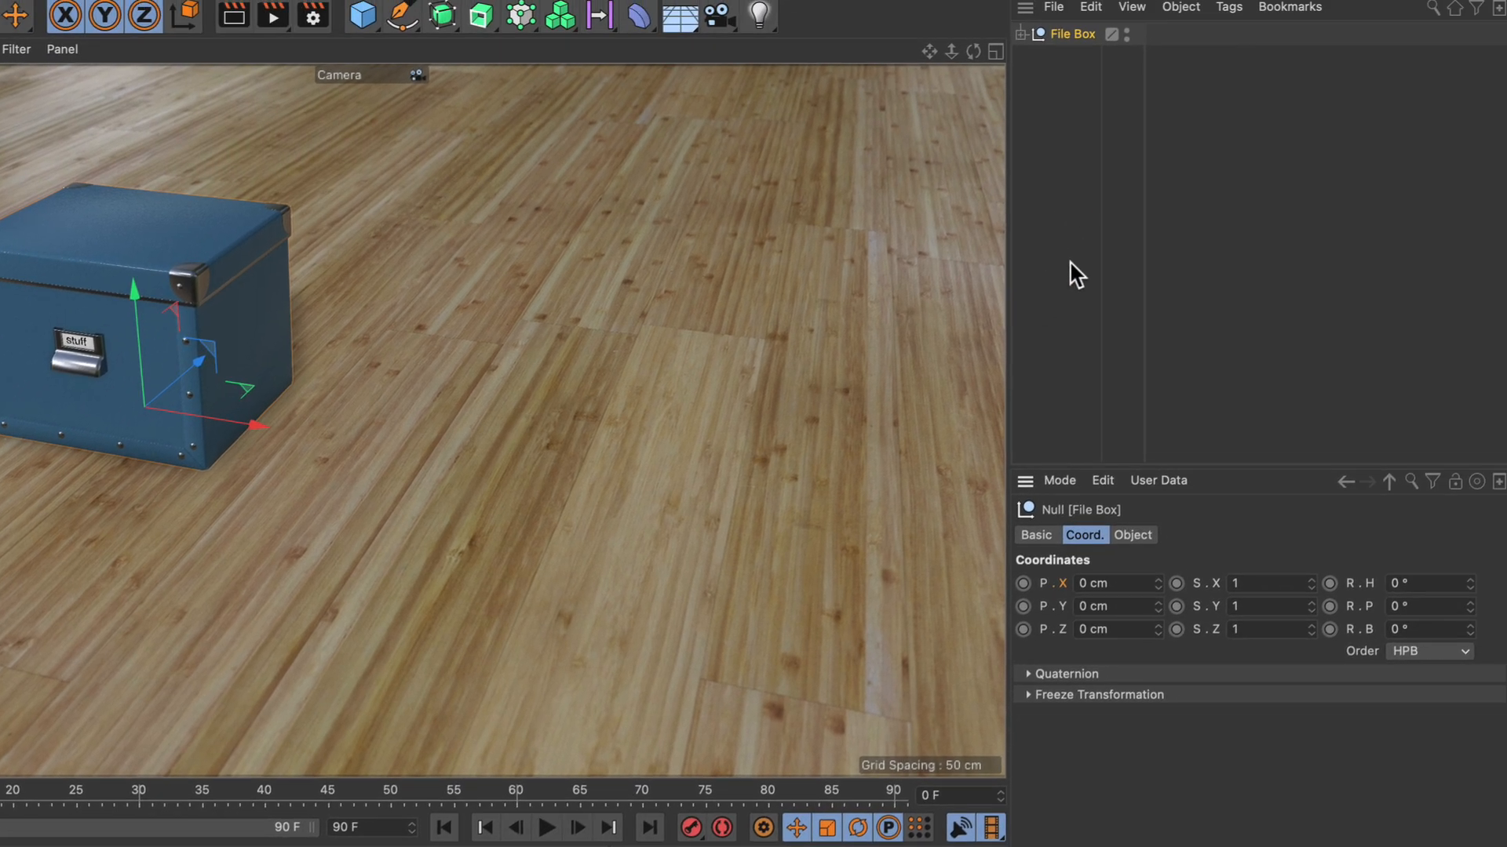
pyautogui.moveTo(1080, 264)
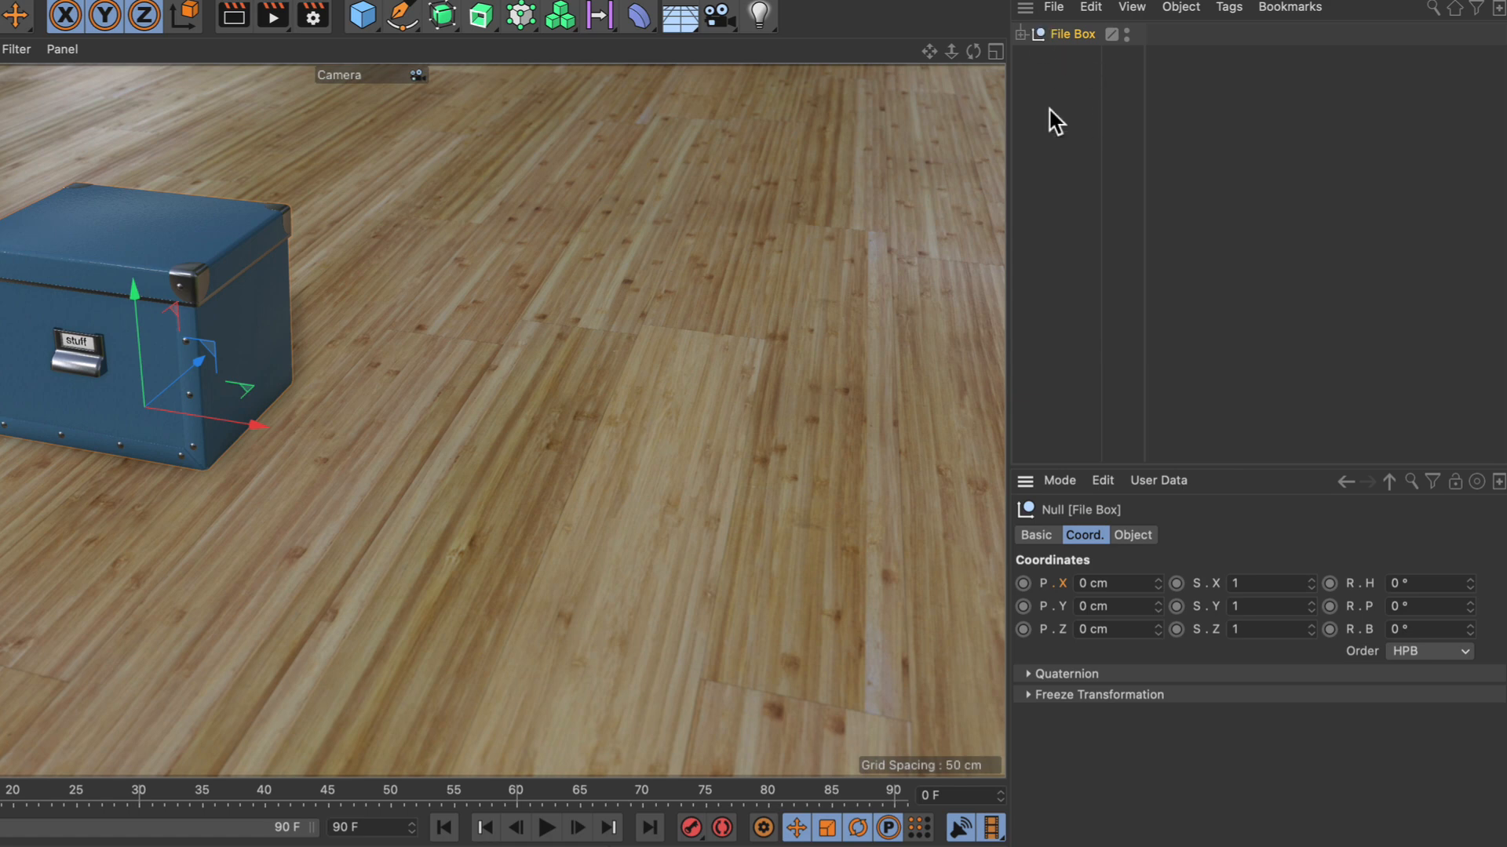
# - Create File Box instances from the generators palette, with all five objects selected
pyautogui.click(480, 16)
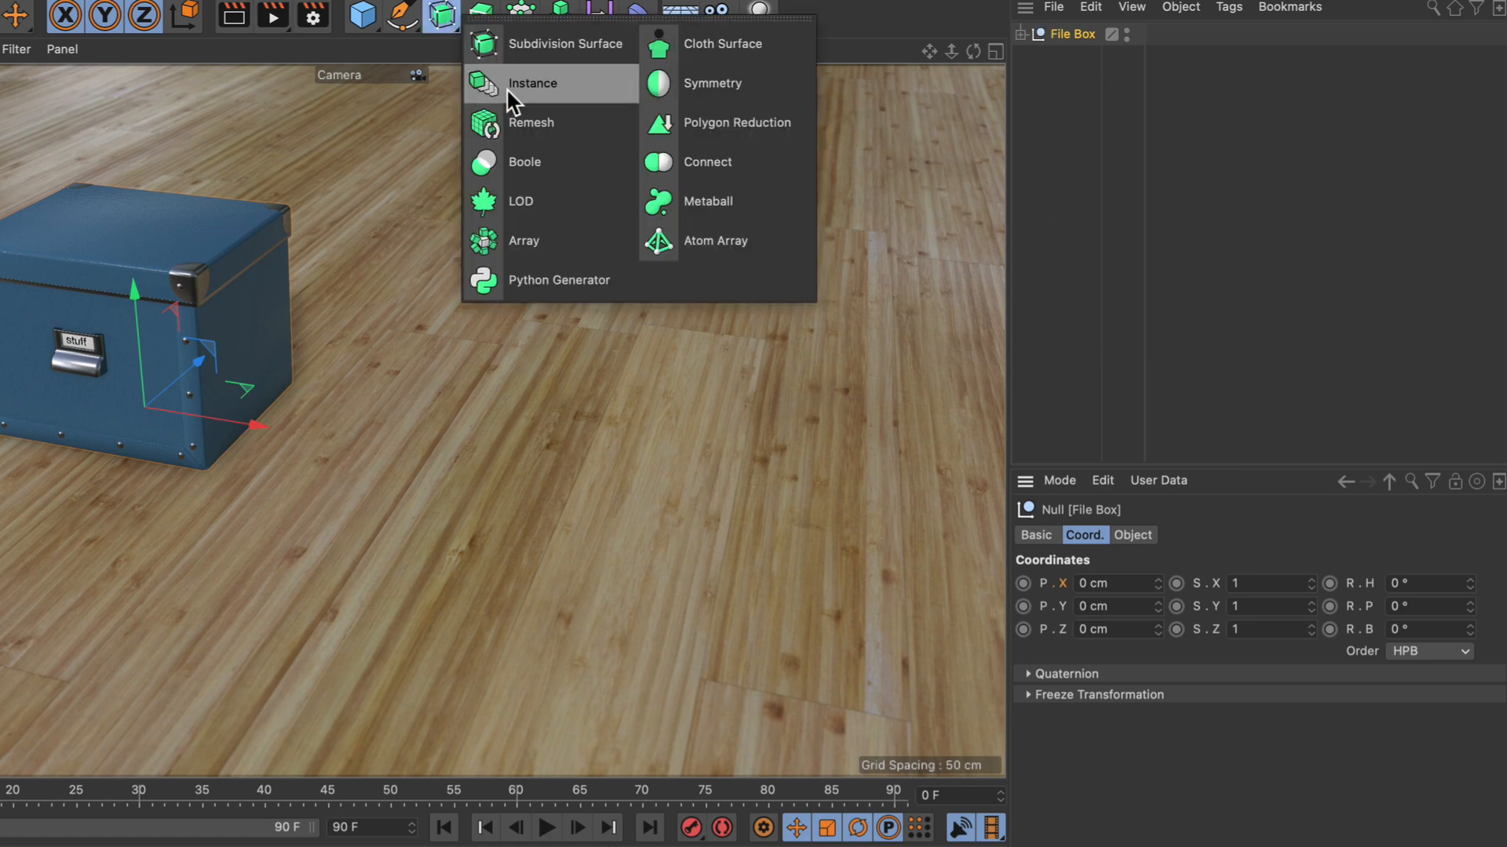
pyautogui.click(535, 83)
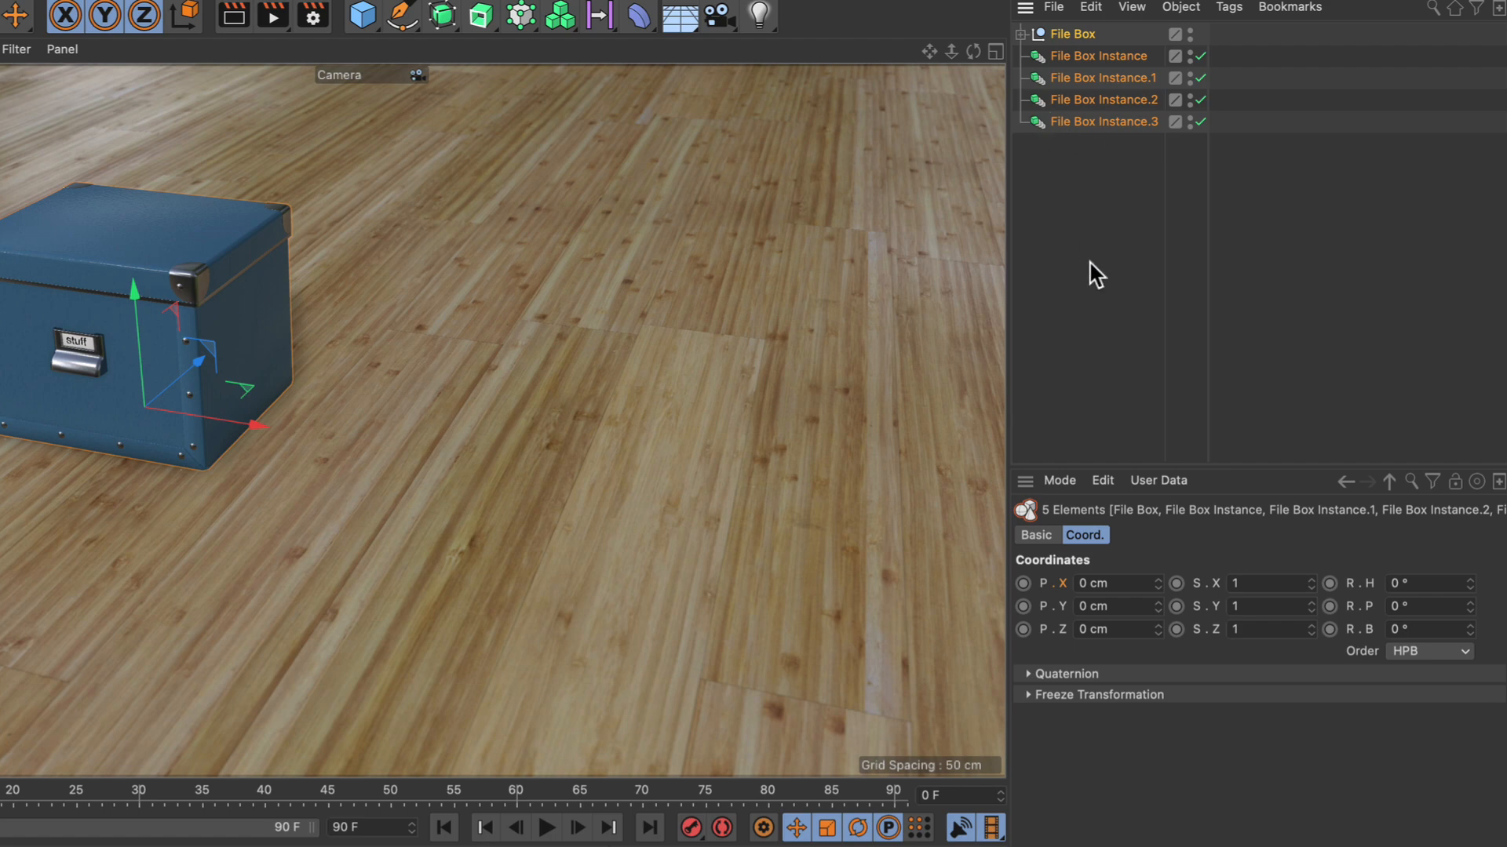
pyautogui.moveTo(1002, 334)
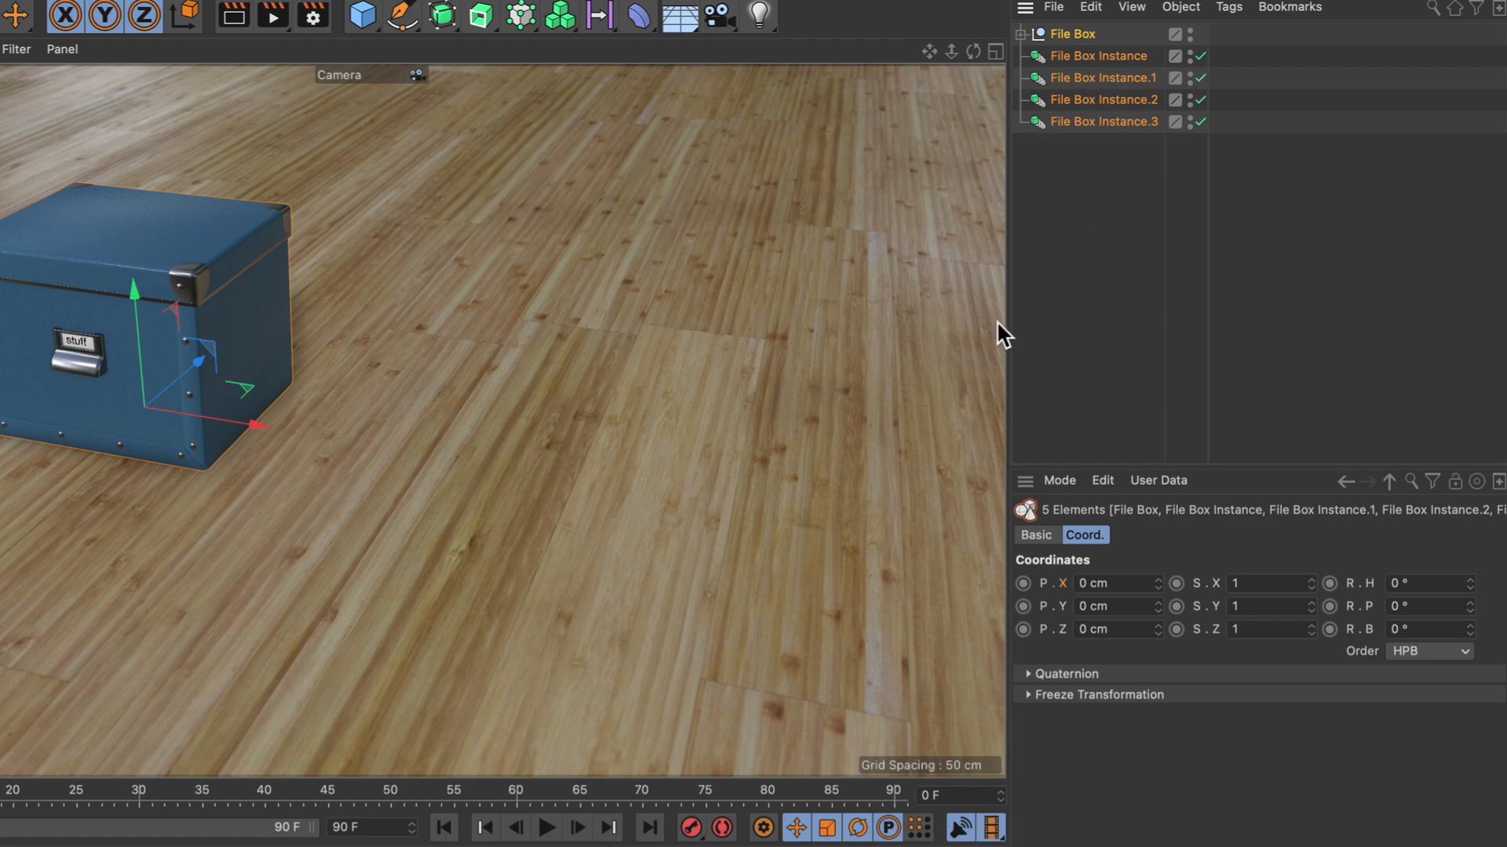
pyautogui.moveTo(805, 485)
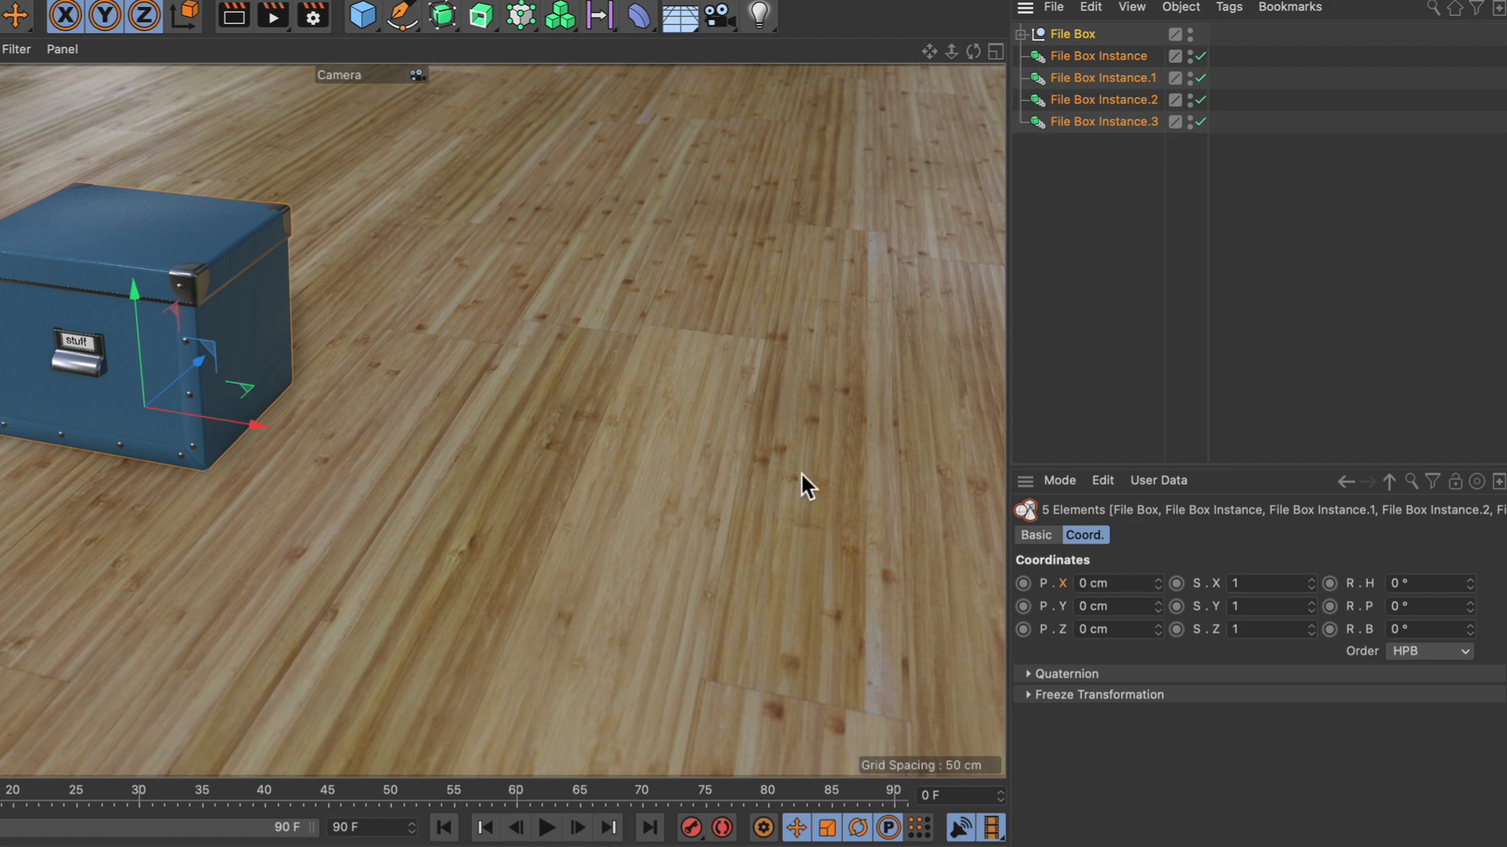
pyautogui.click(1115, 583)
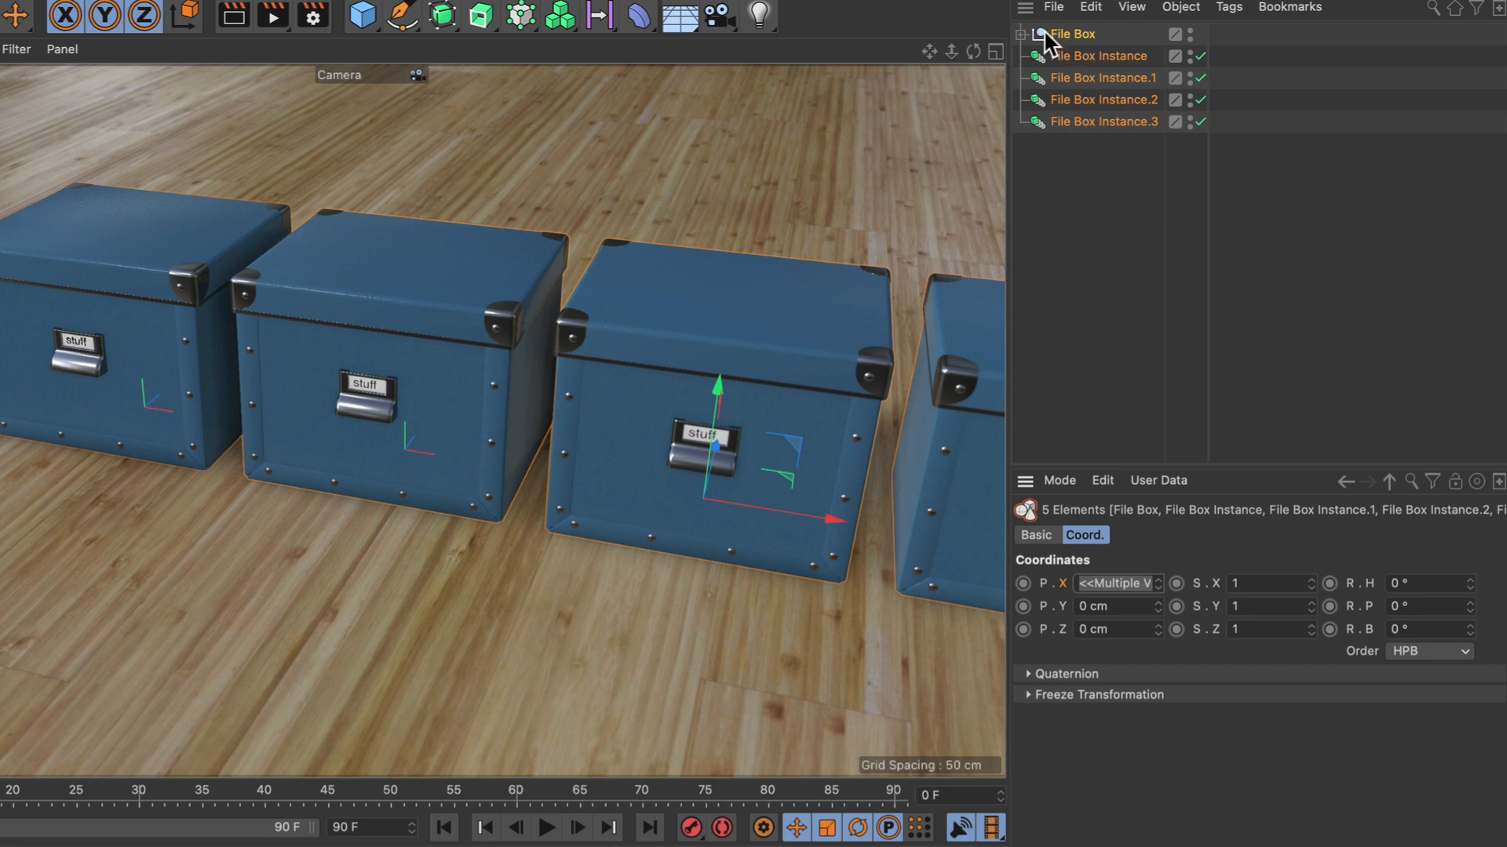
# - Check each object's X position: the File Box, then instances at 40, 80, 120, 160 cm
pyautogui.click(1070, 34)
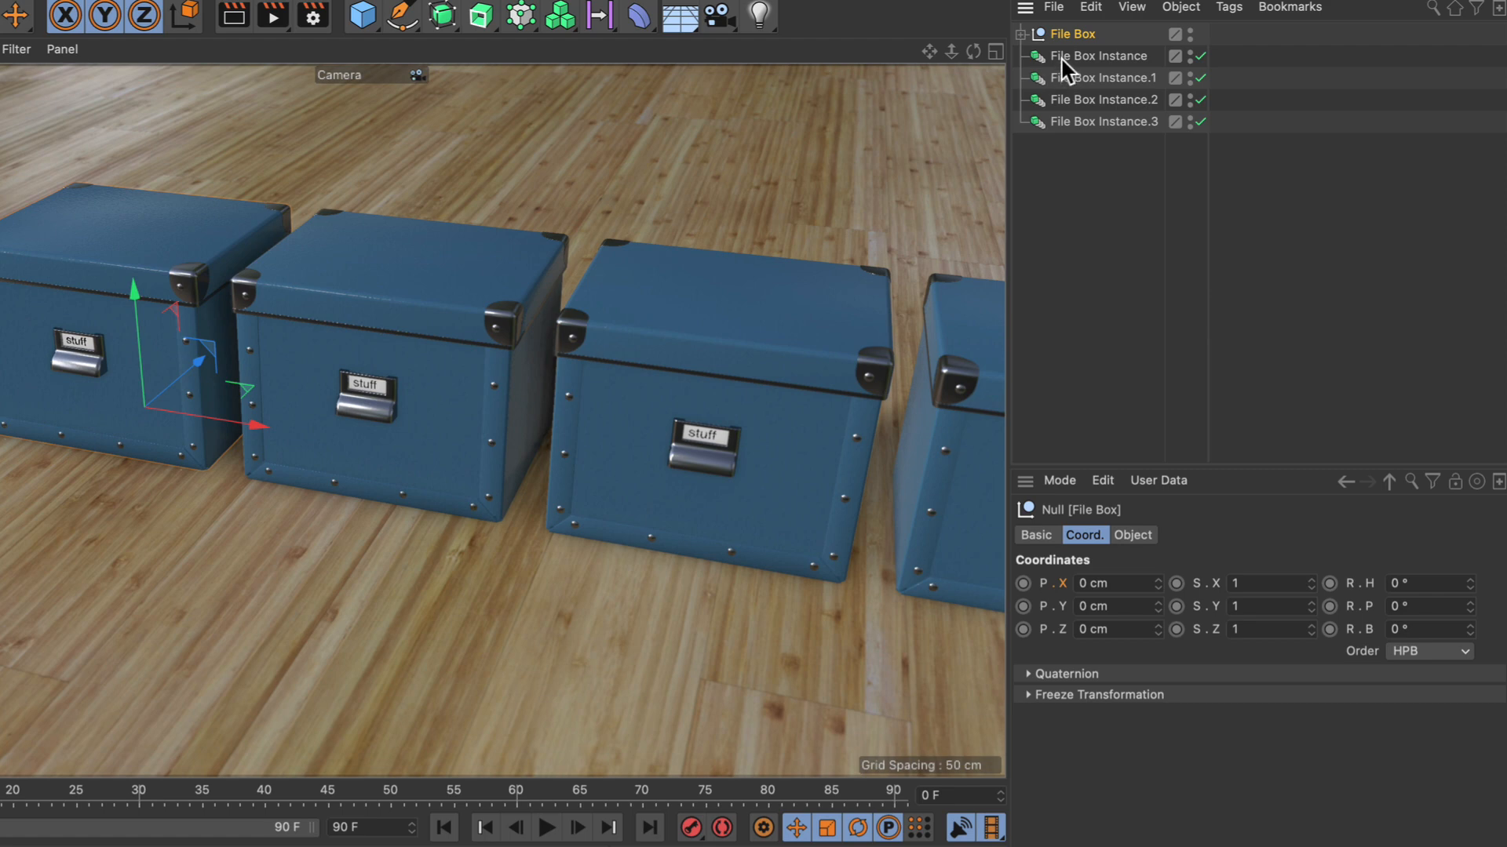
pyautogui.click(1098, 55)
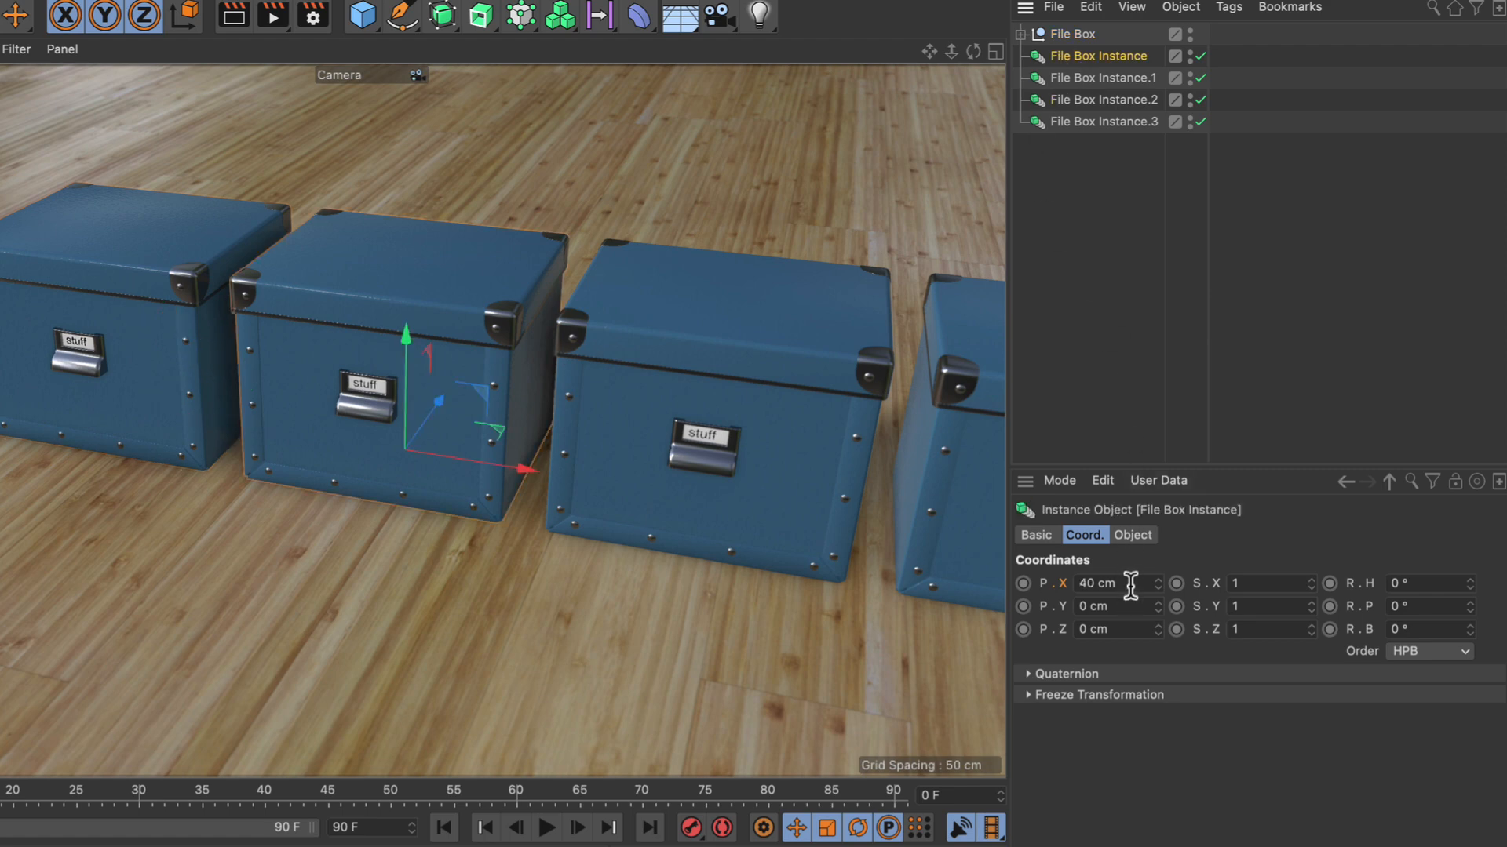
pyautogui.click(1102, 77)
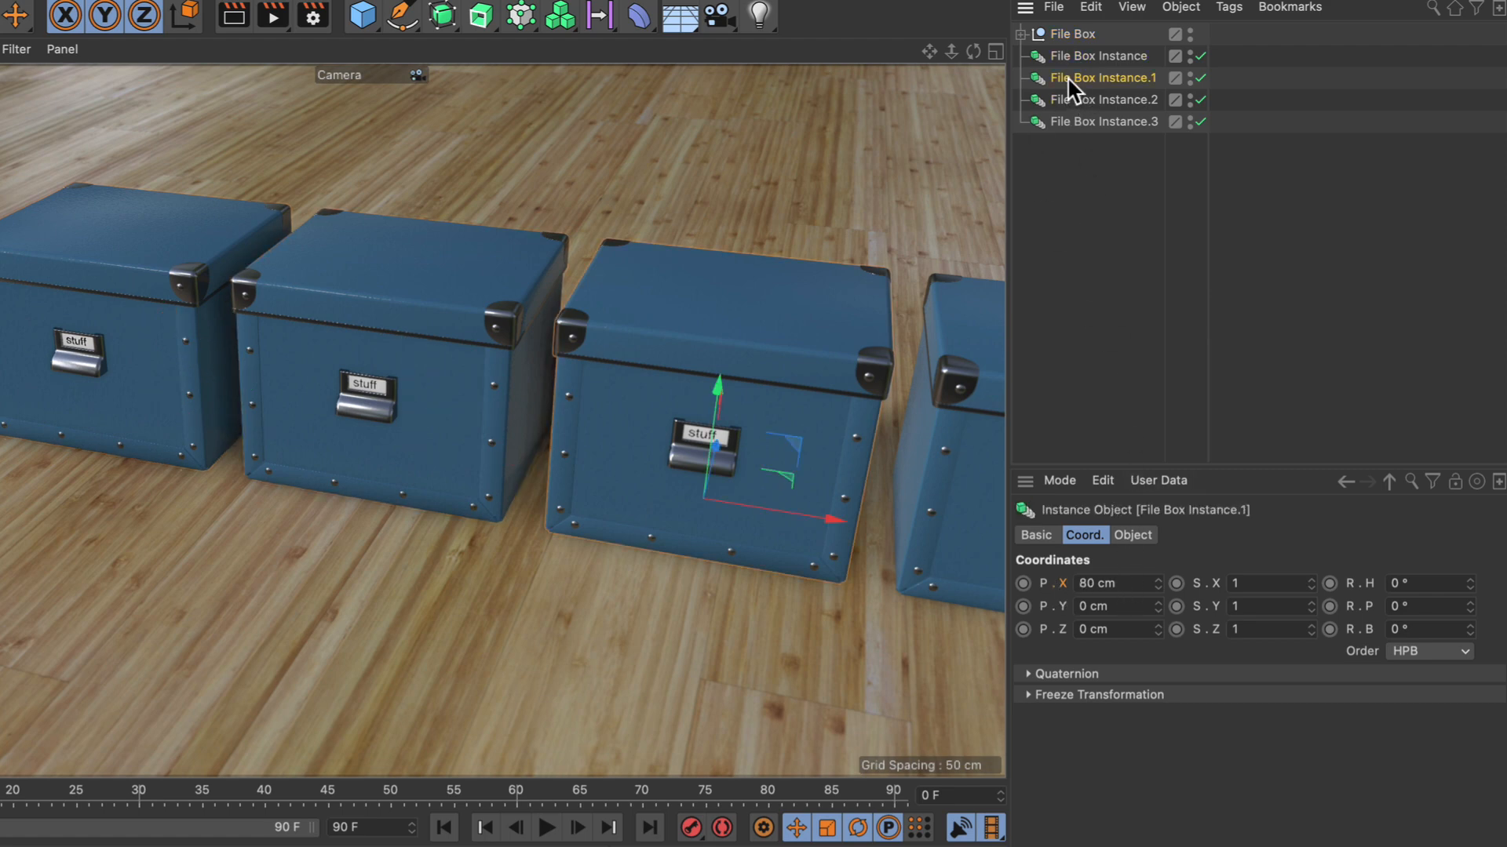
pyautogui.click(1100, 99)
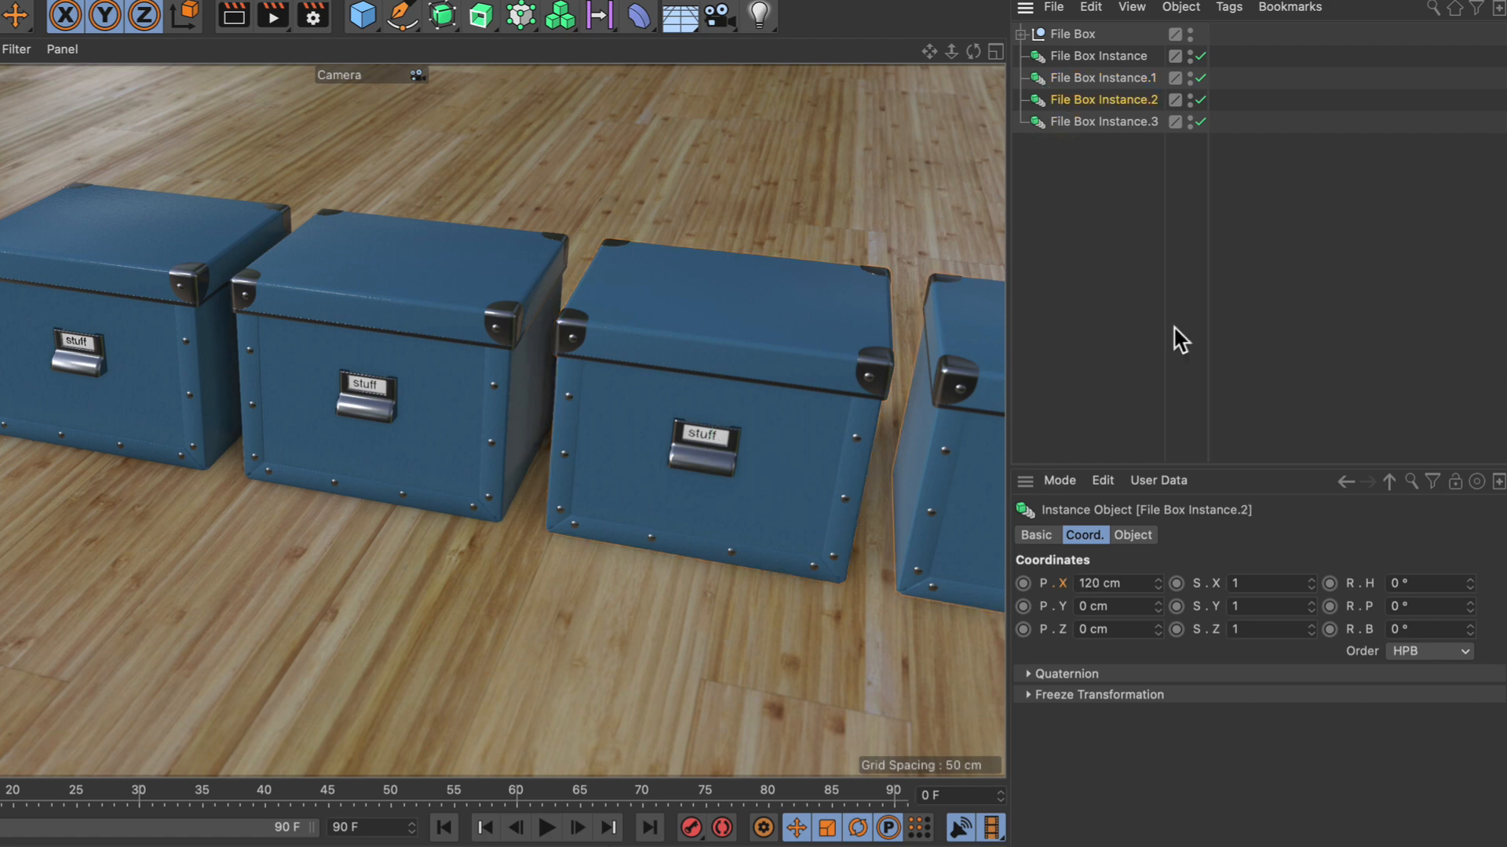
pyautogui.click(1102, 121)
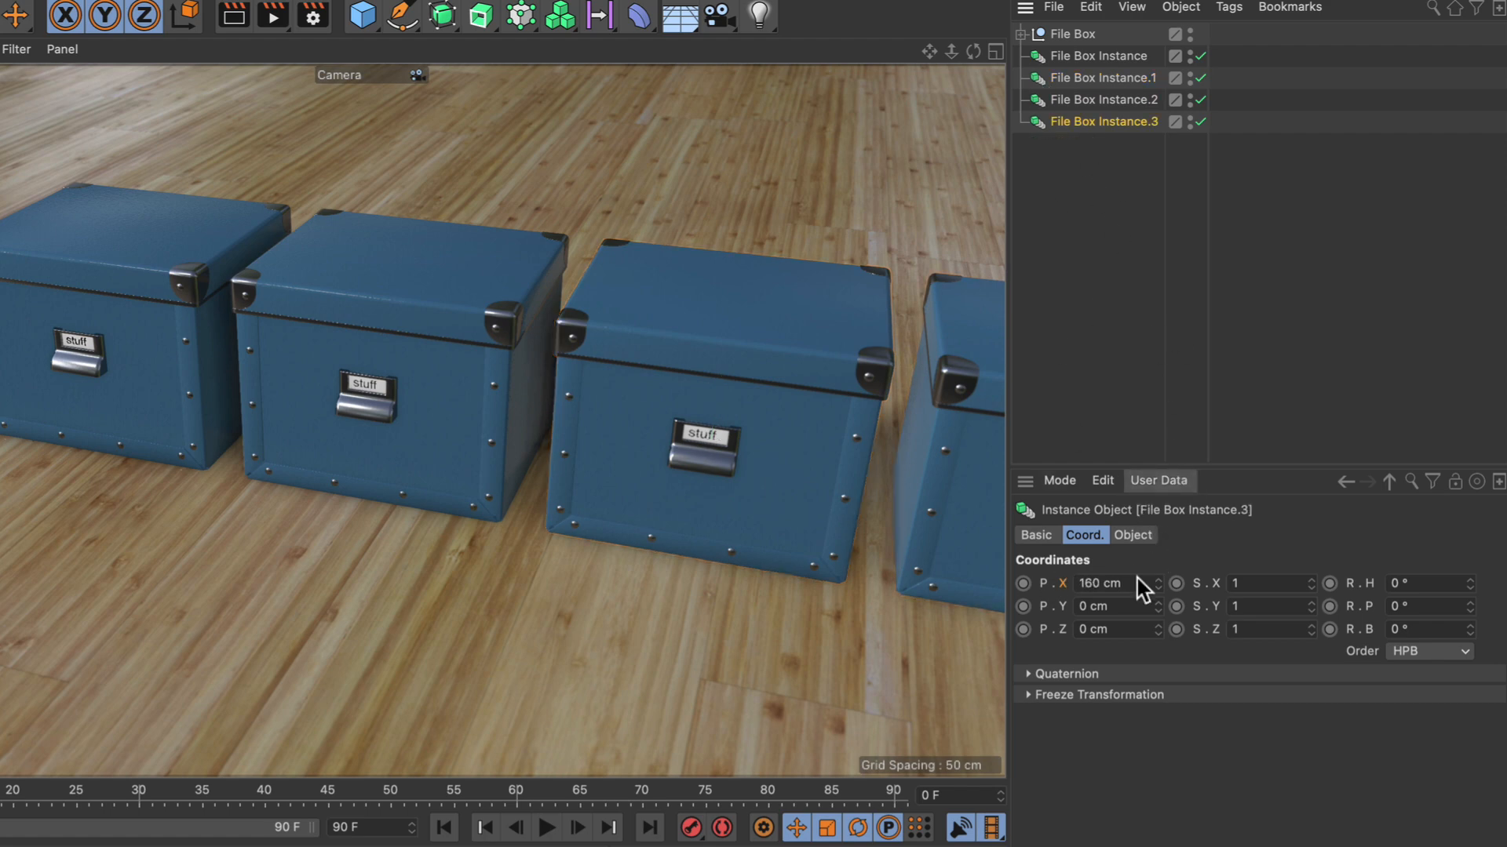
pyautogui.moveTo(917, 377)
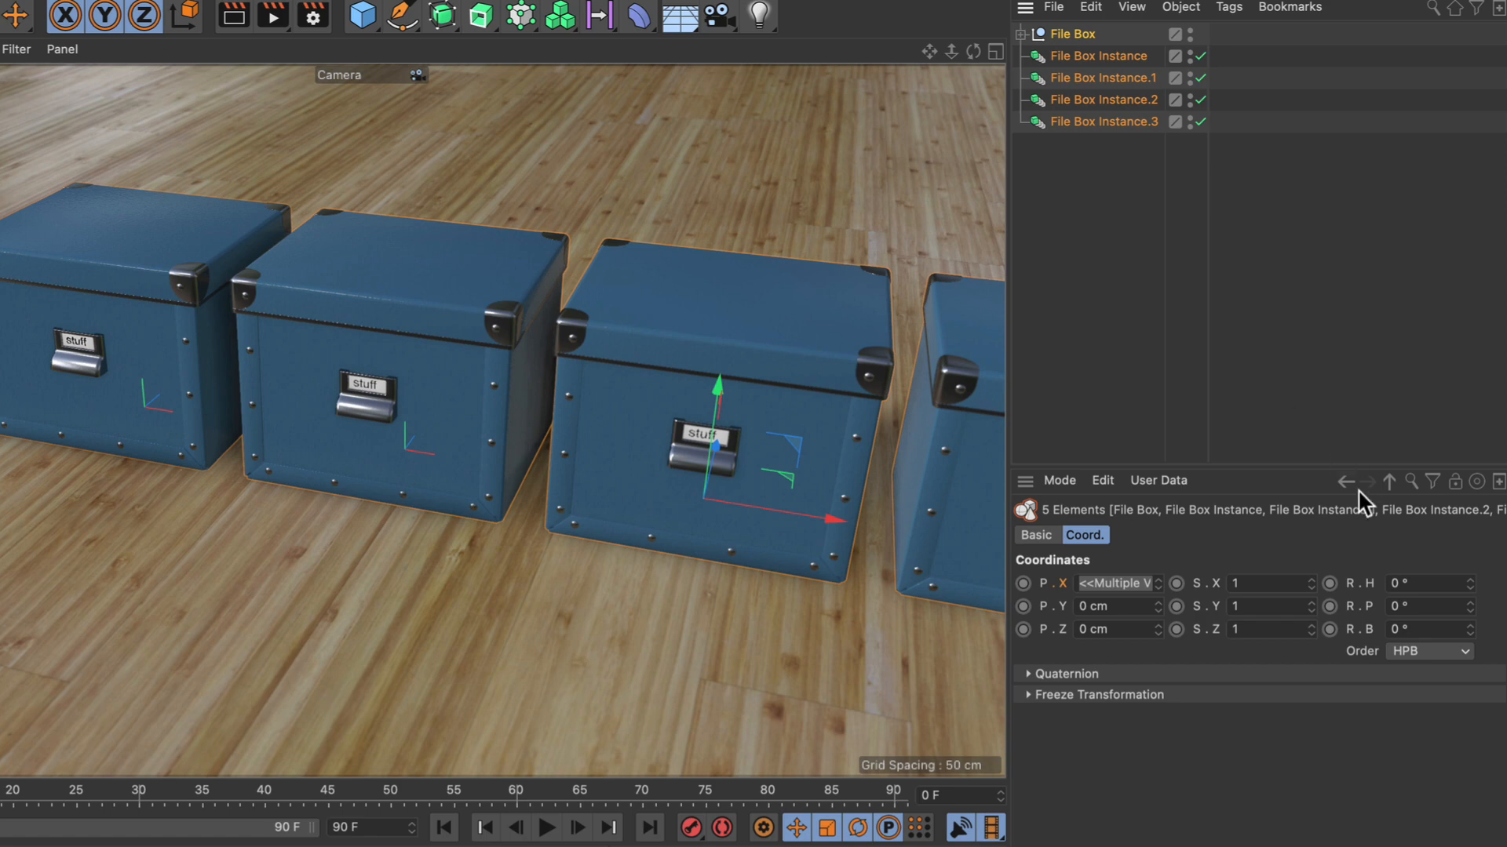
pyautogui.moveTo(1317, 558)
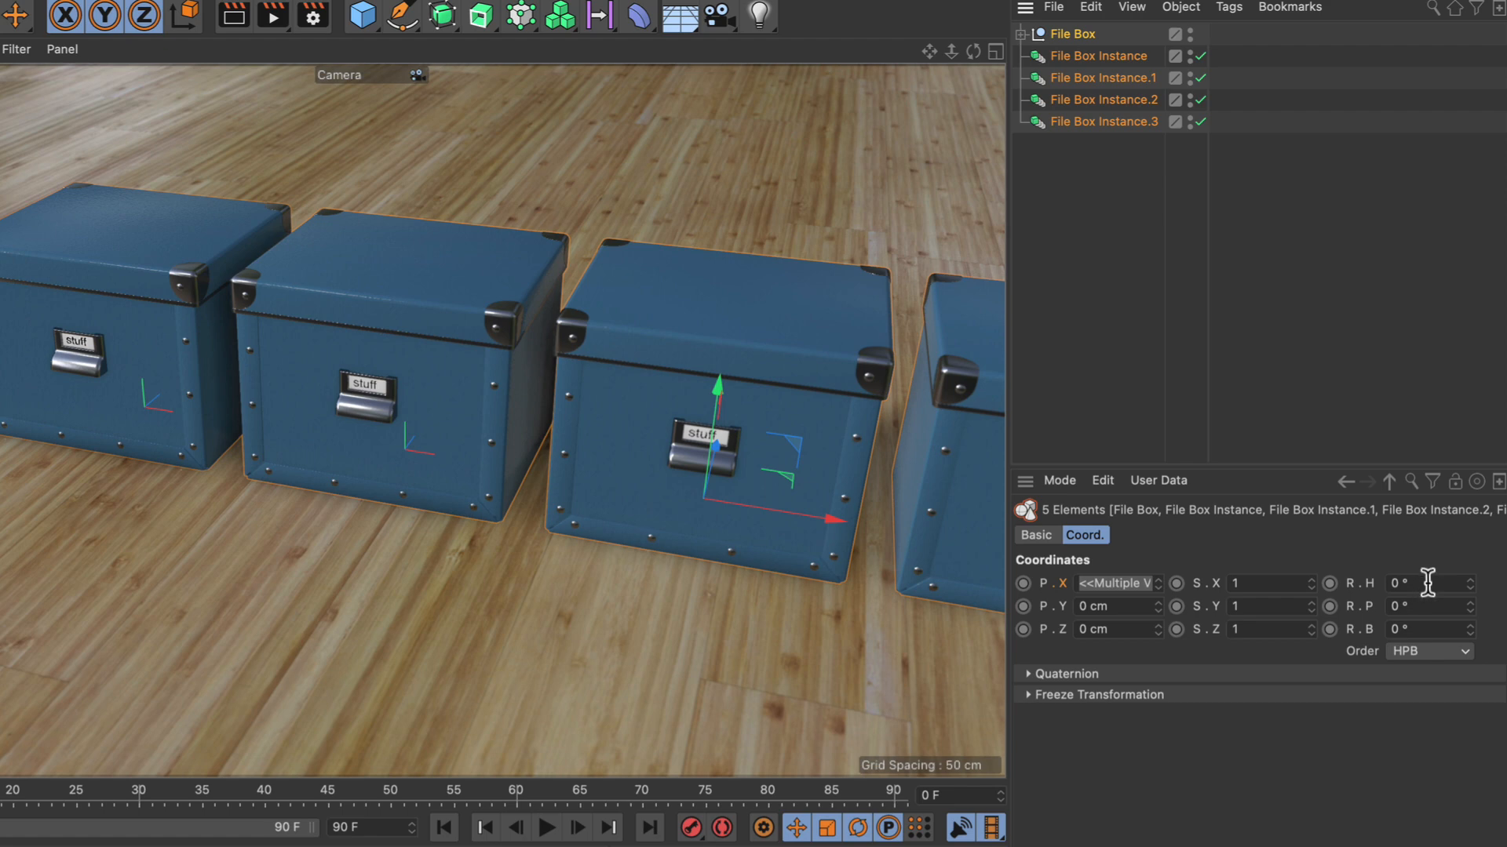
# - Set the shared R.H of all five boxes to -5°
pyautogui.click(1431, 583)
pyautogui.write('-5')
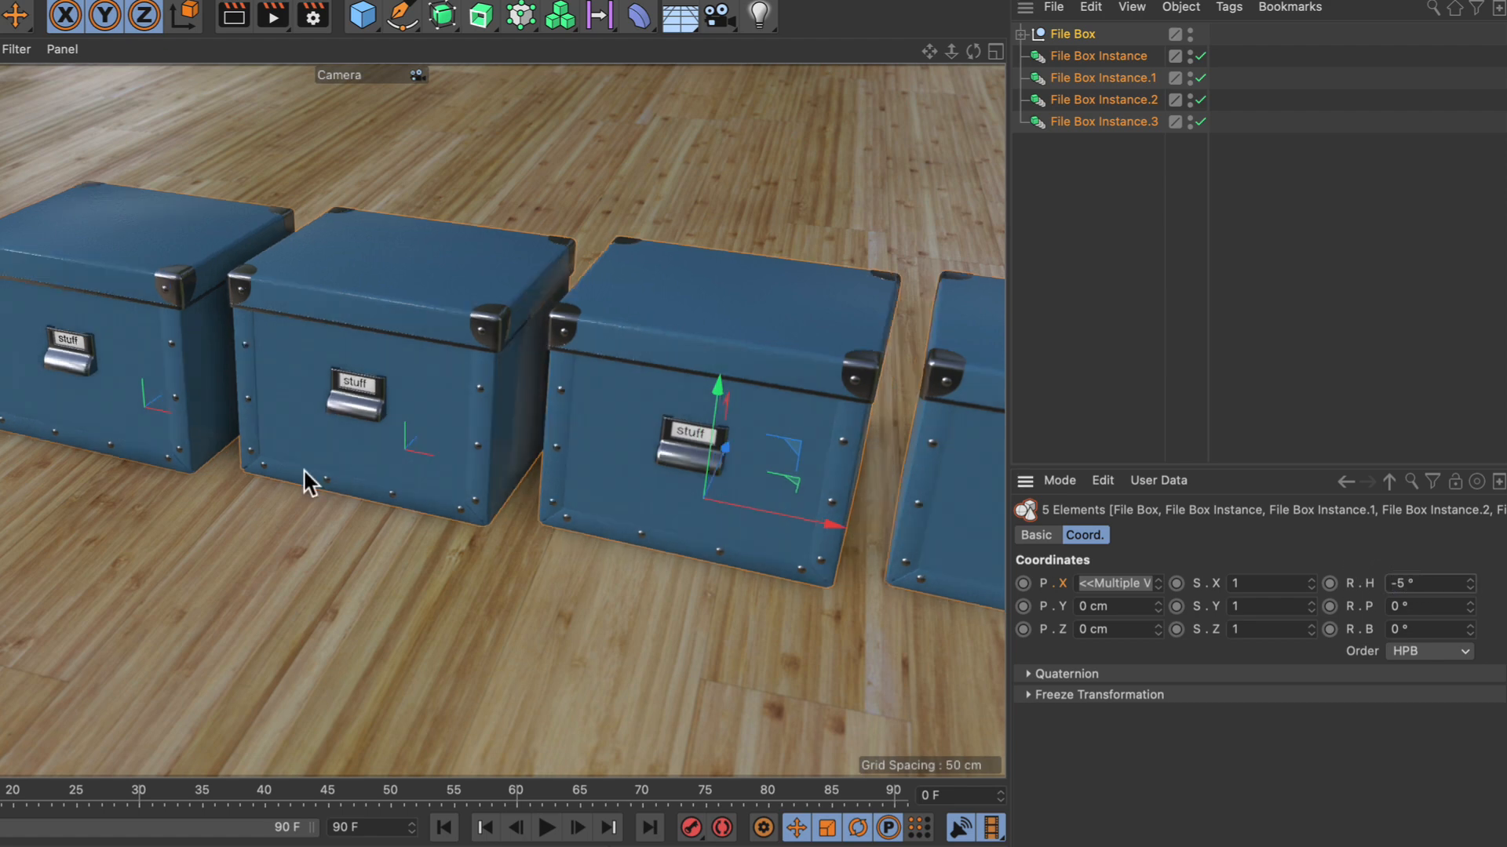
pyautogui.moveTo(675, 564)
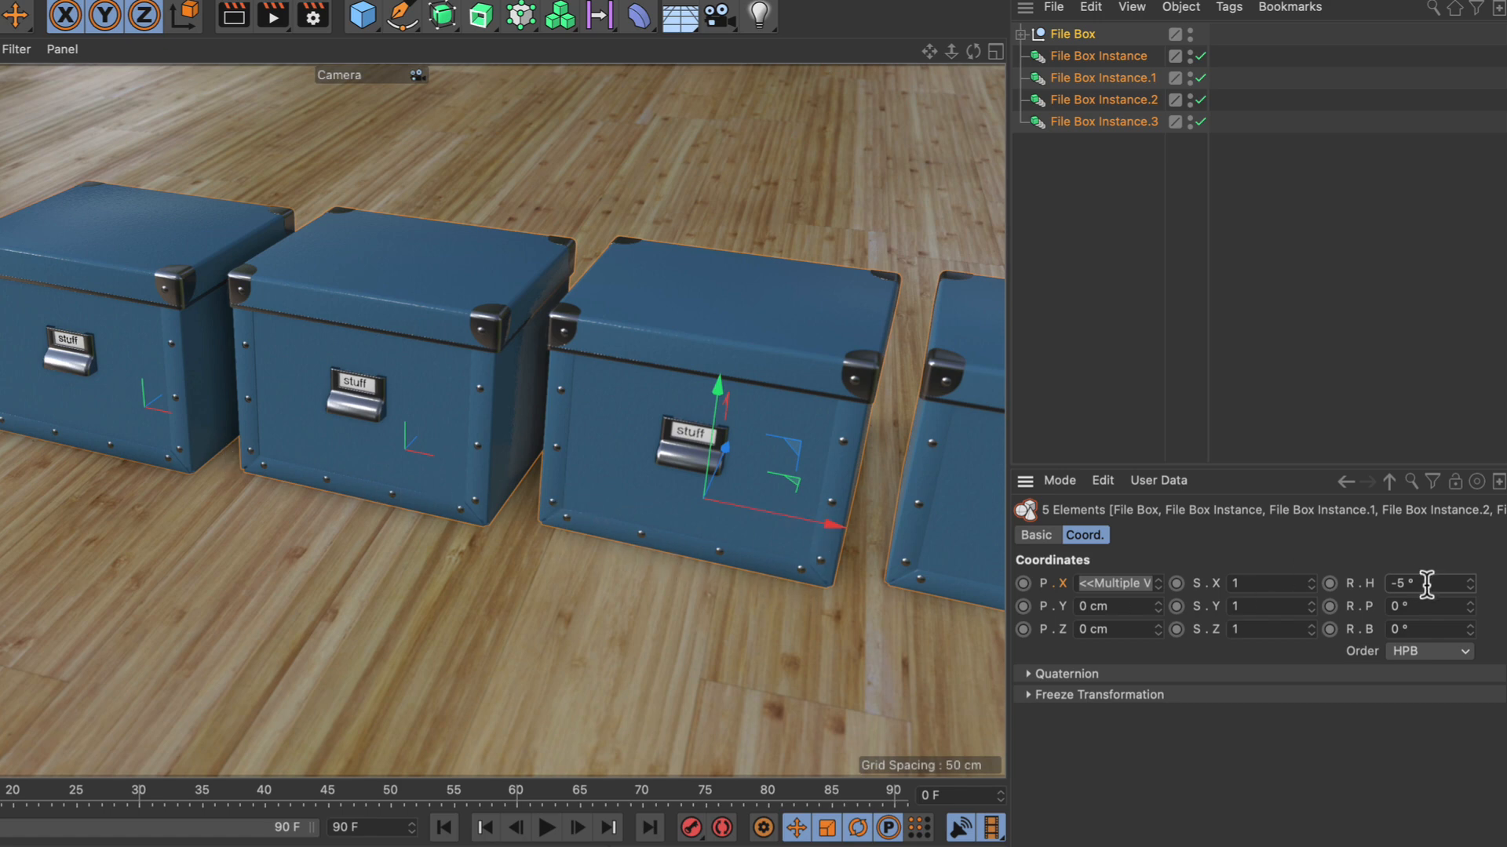
pyautogui.moveTo(1360, 562)
pyautogui.write('x')
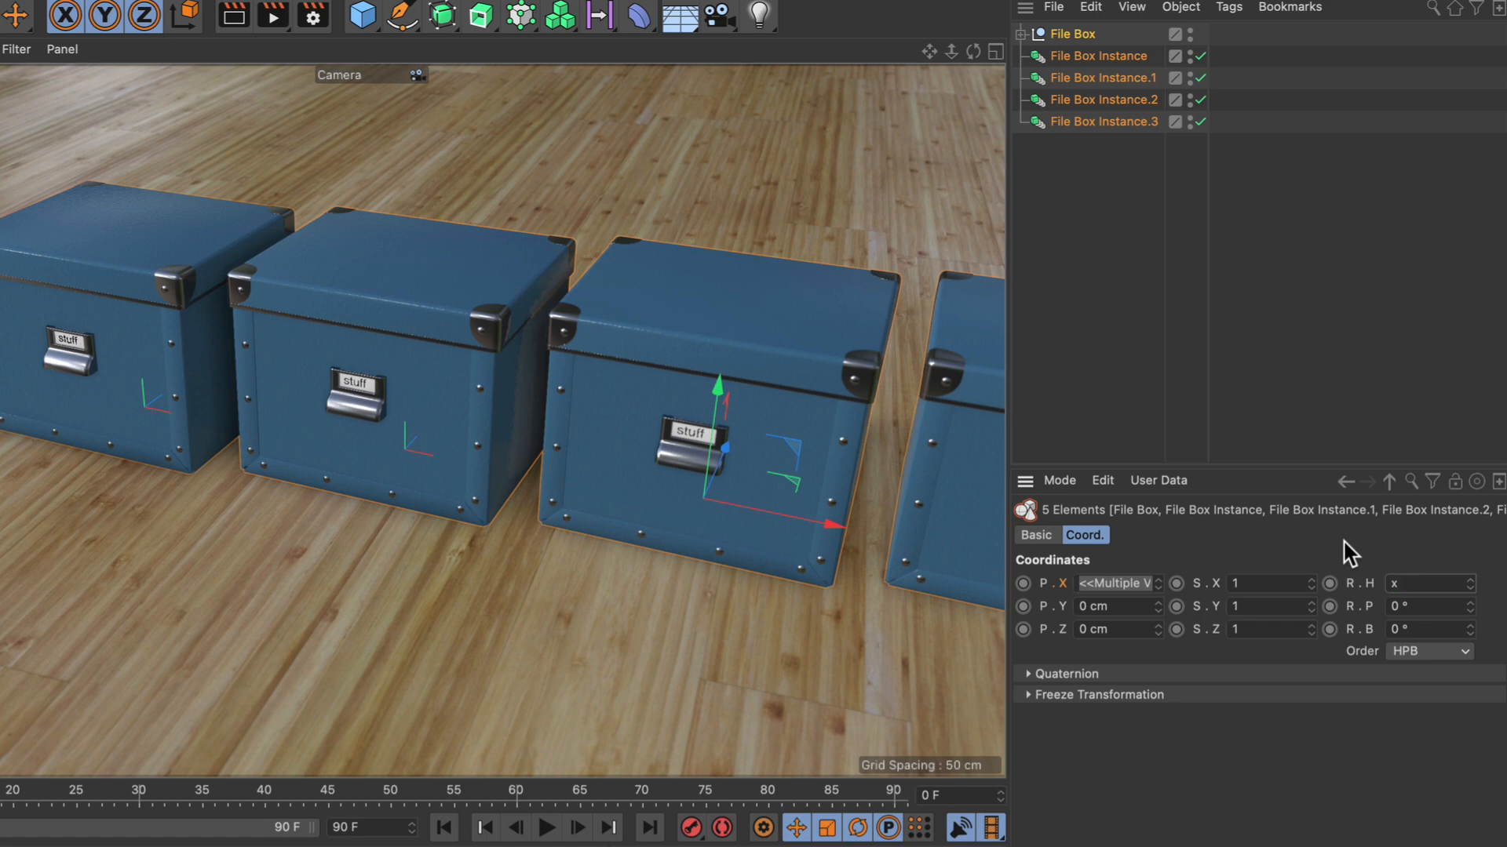
# - Type x+rnd(10 into the shared heading field for a random rotation offset
pyautogui.write('+')
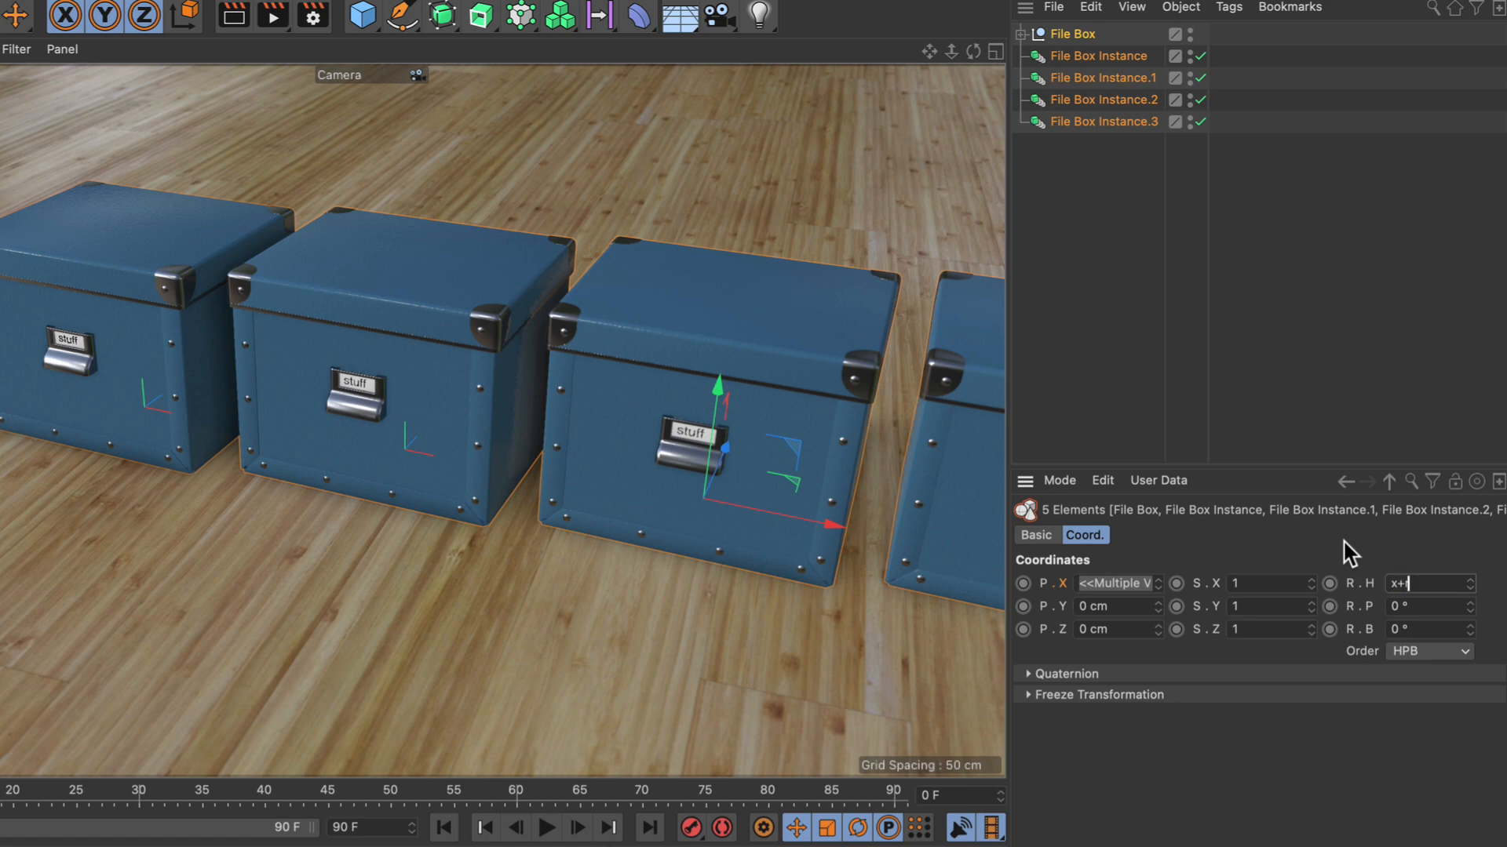
pyautogui.write('rnd')
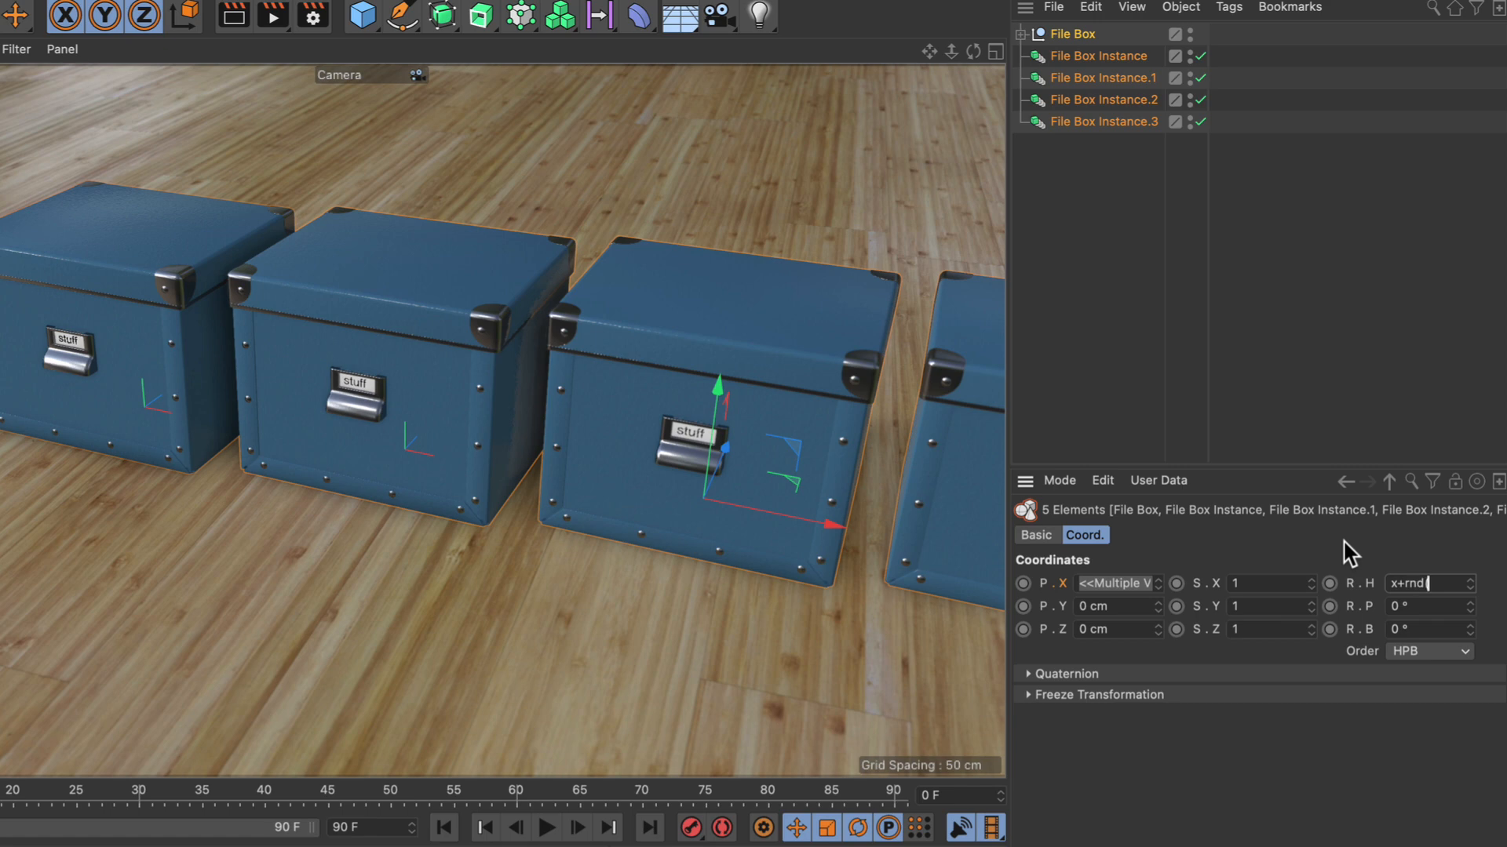
pyautogui.write('(10')
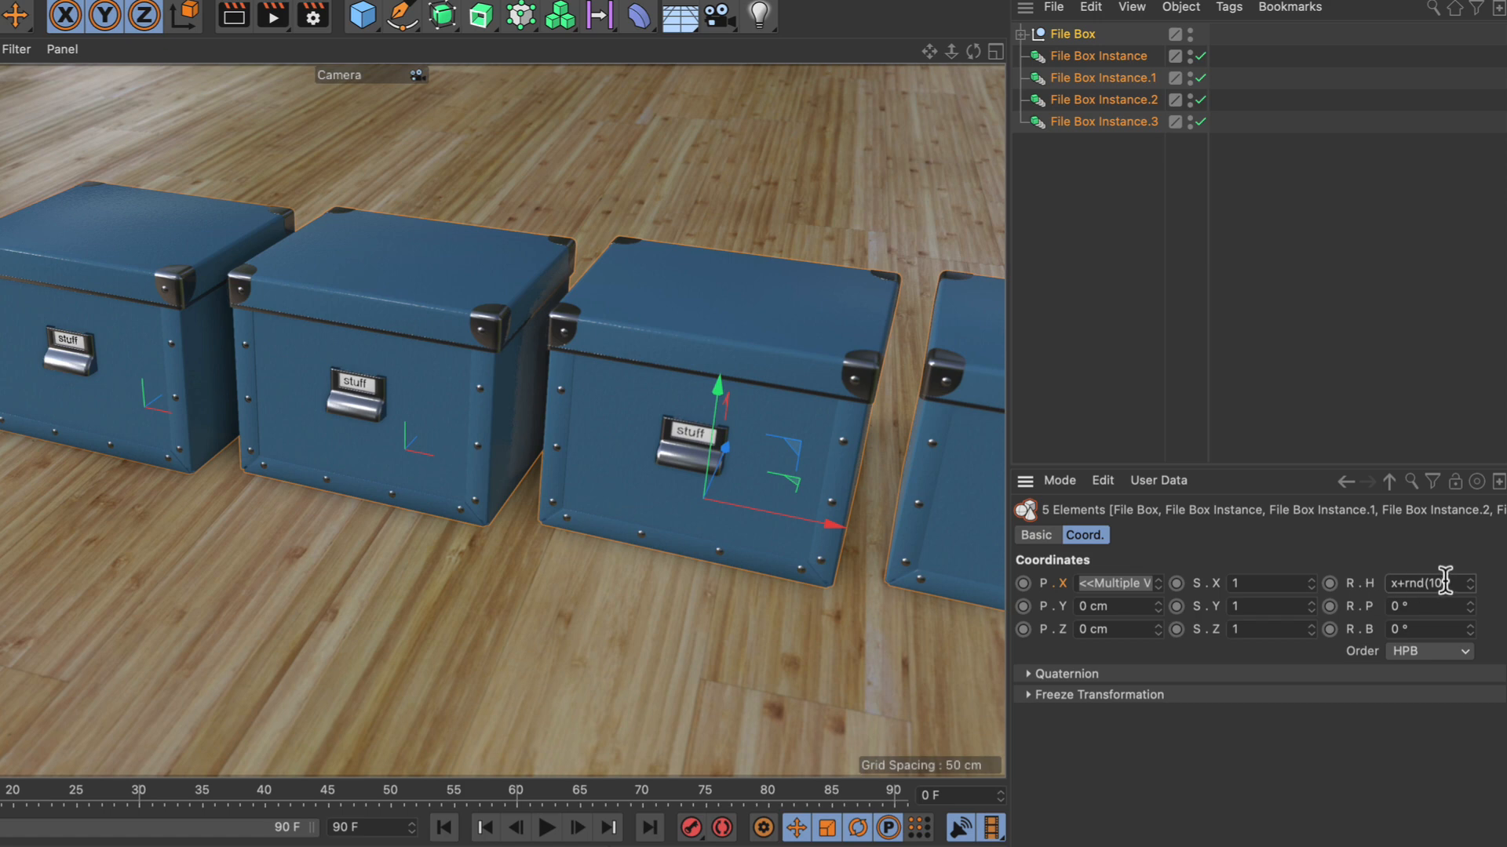
pyautogui.moveTo(1454, 576)
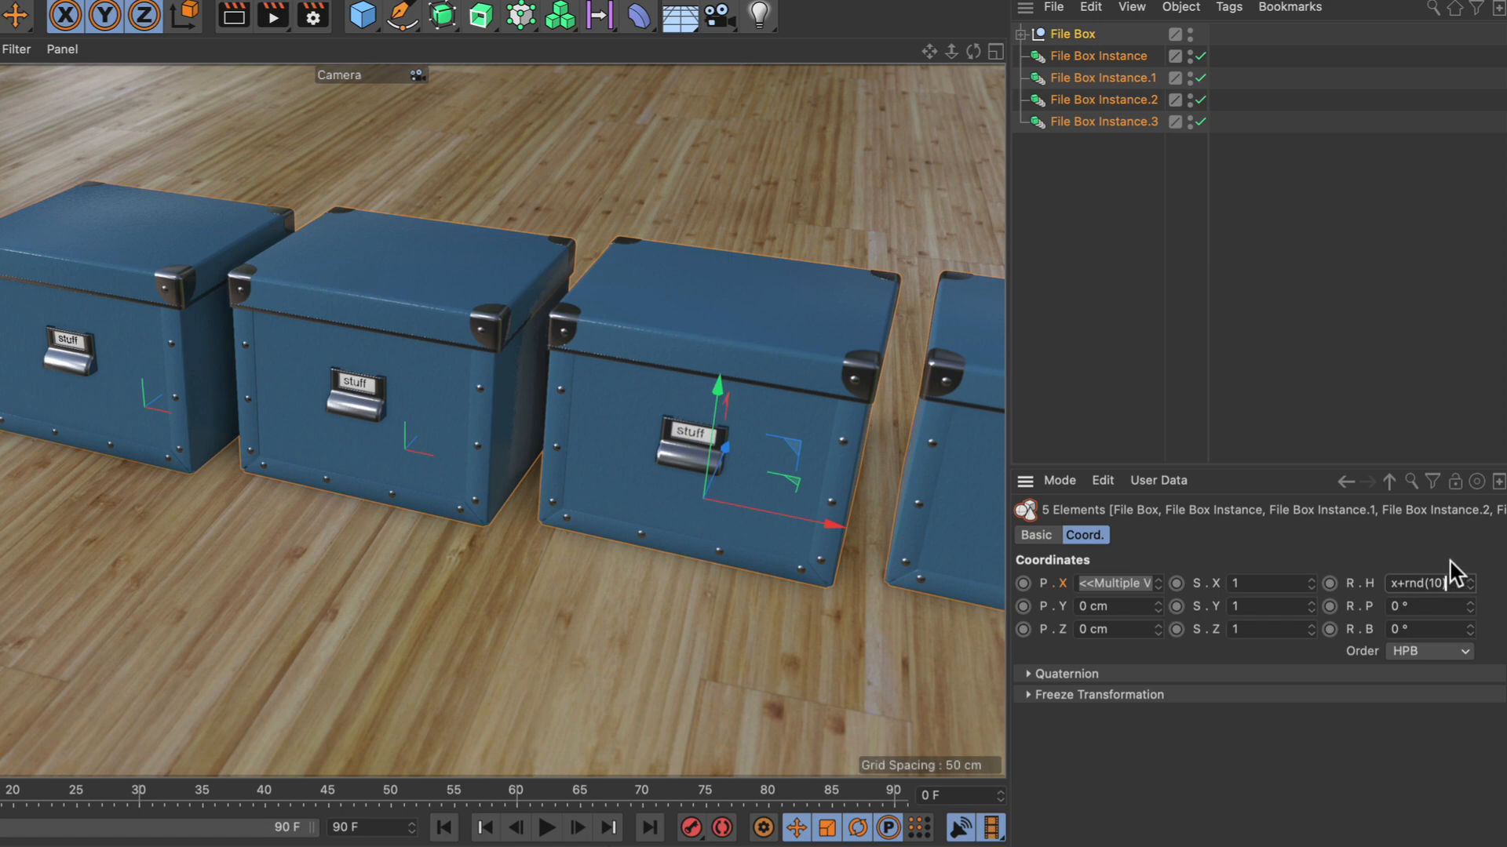